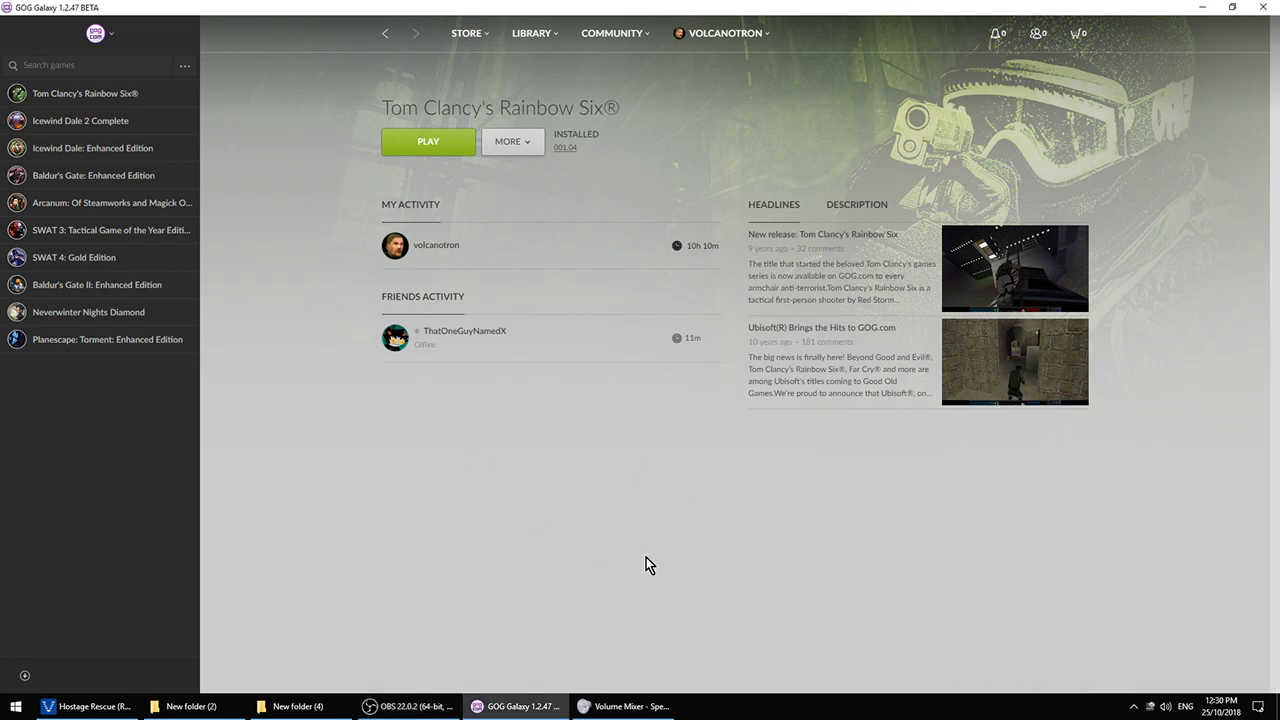
{"action": "mouse_move", "coordinate": [884, 66]}
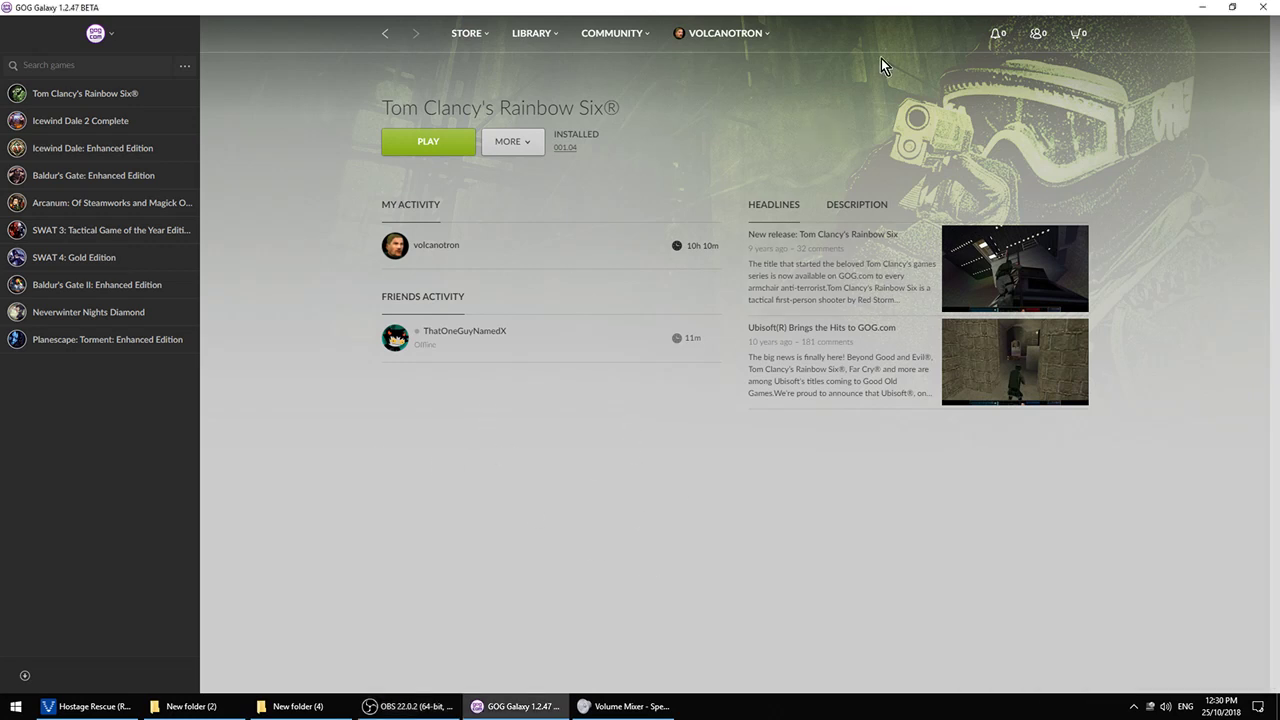
{"action": "mouse_move", "coordinate": [678, 566]}
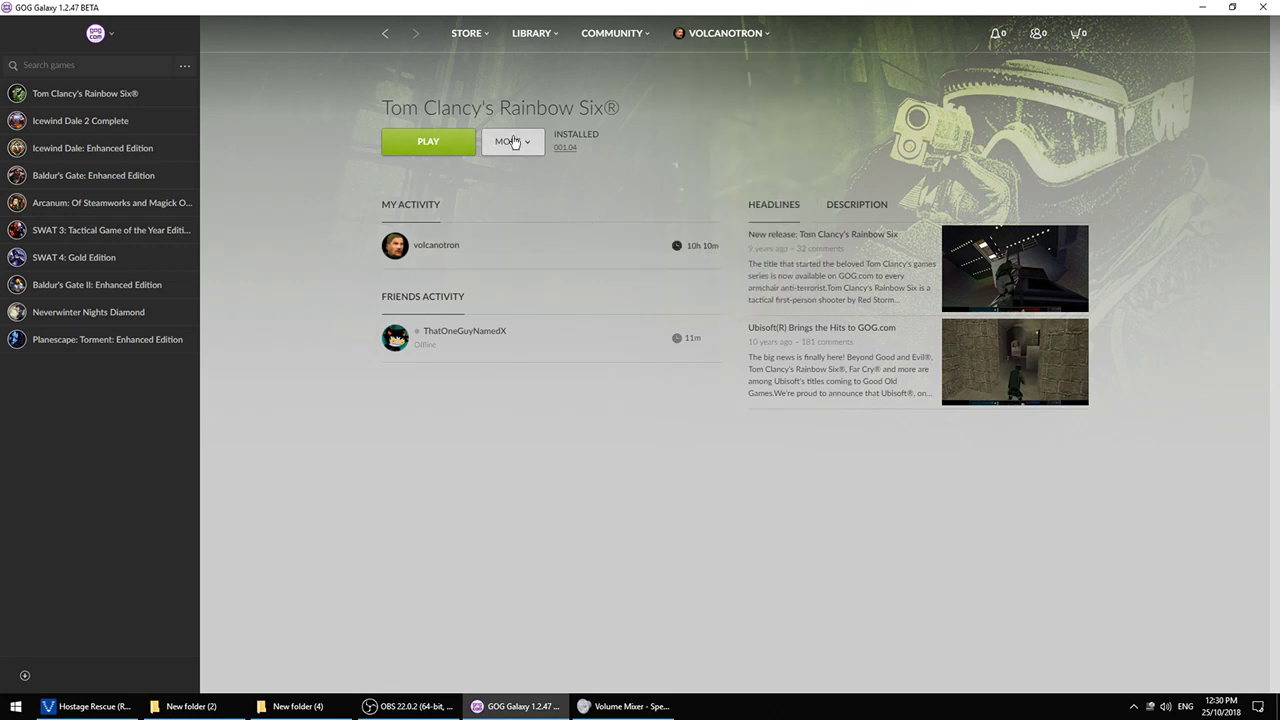
Step: Bring up the More options for Tom Clancy's Rainbow Six in GOG Galaxy
{"action": "left_click", "coordinate": [512, 140]}
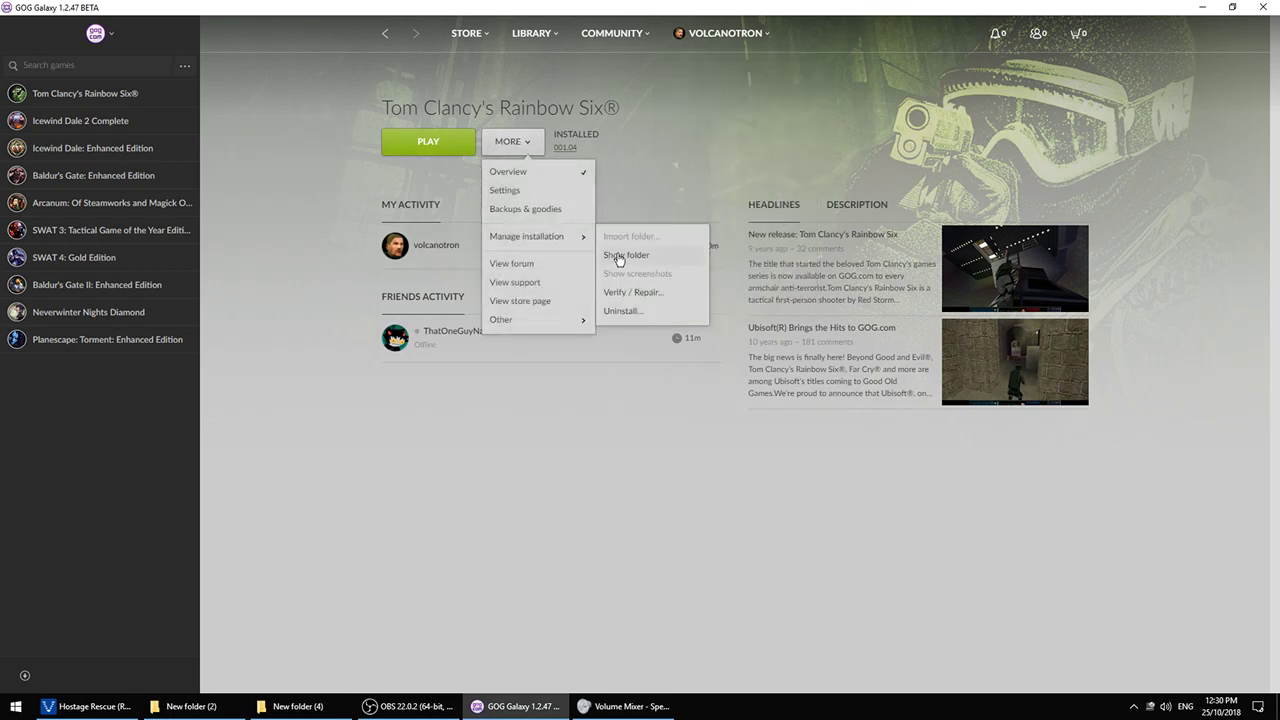
Step: Show the game's install folder, then switch to New folder (2) holding the dgVoodoo2 files
{"action": "left_click", "coordinate": [626, 254]}
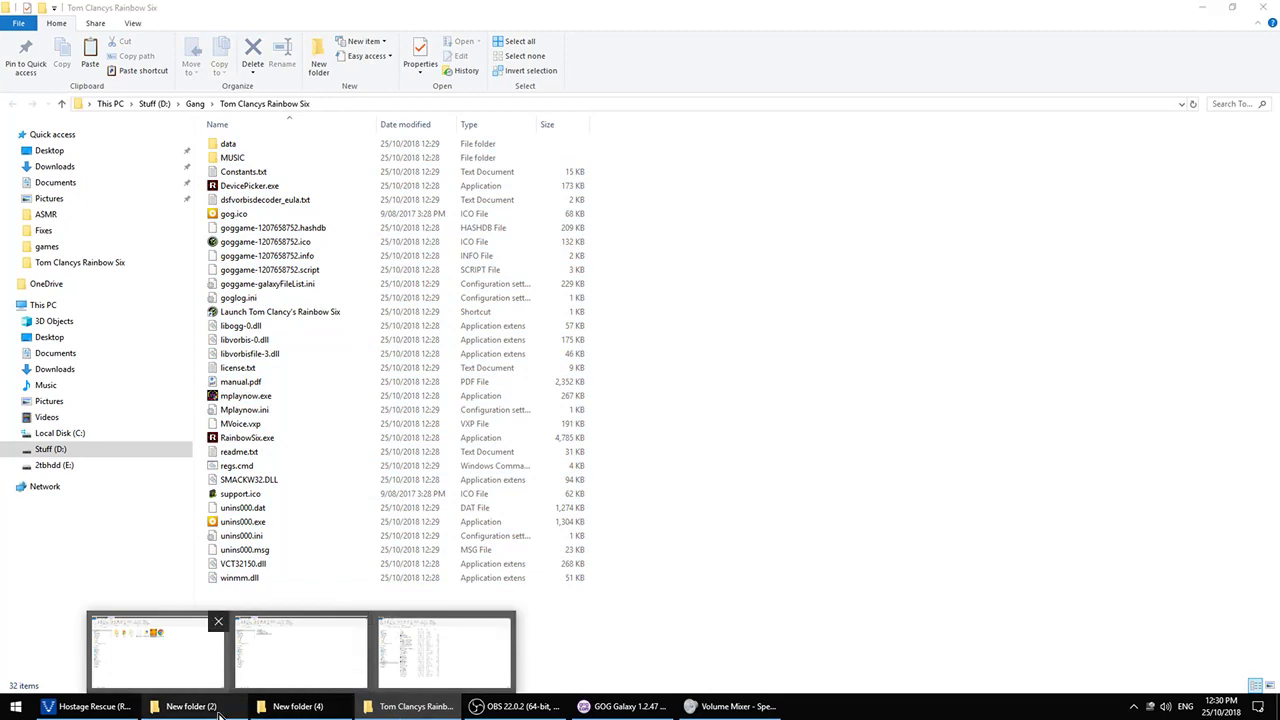
{"action": "mouse_move", "coordinate": [748, 512]}
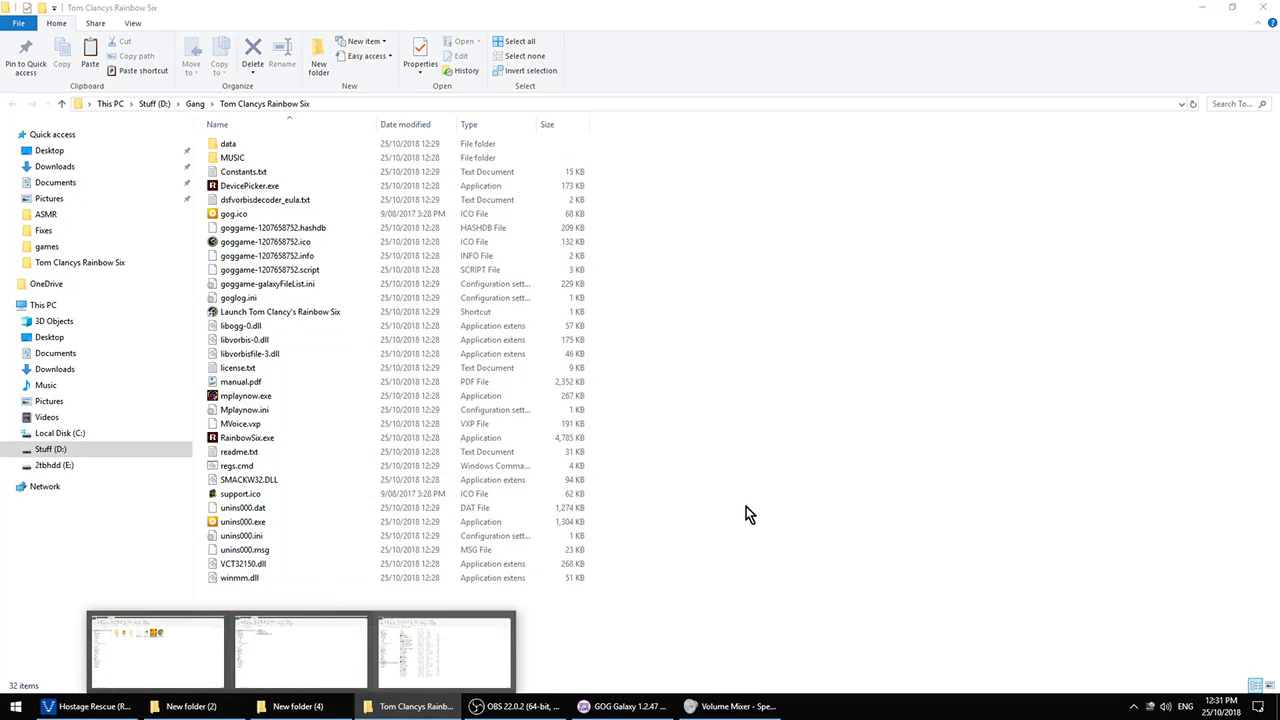
{"action": "mouse_move", "coordinate": [542, 398]}
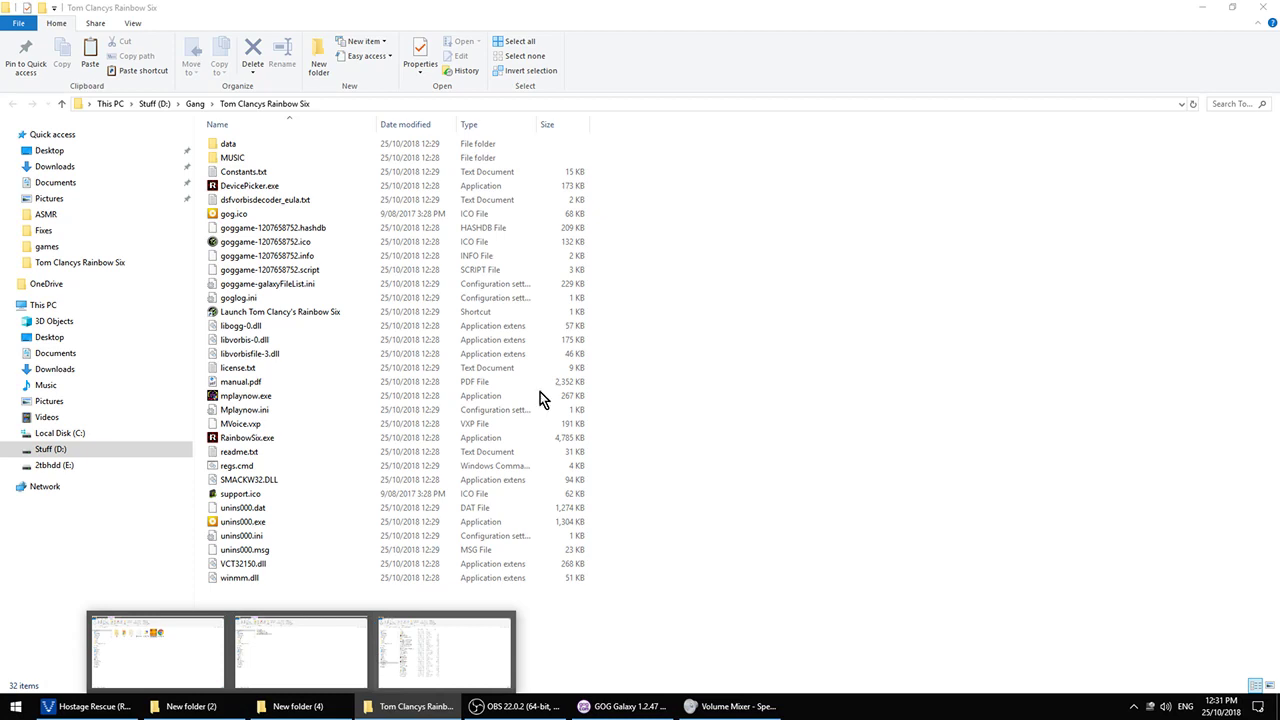
{"action": "left_click", "coordinate": [196, 700]}
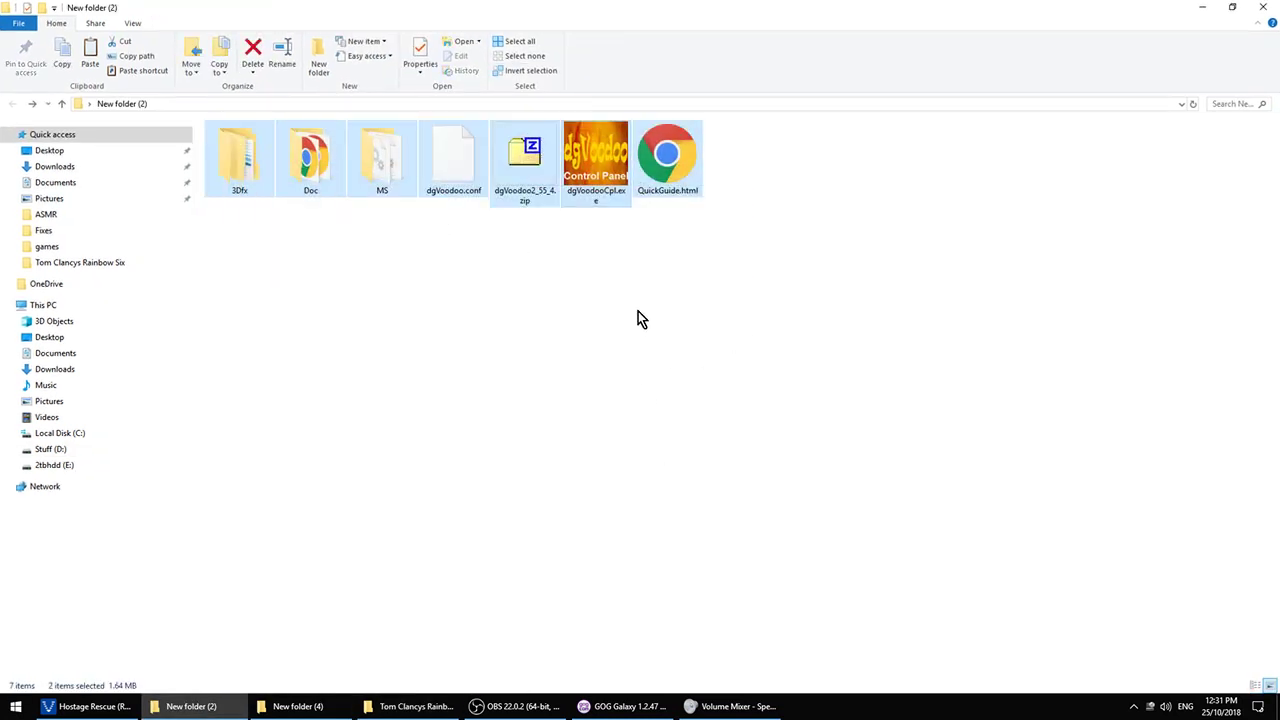
{"action": "double_click", "coordinate": [382, 156]}
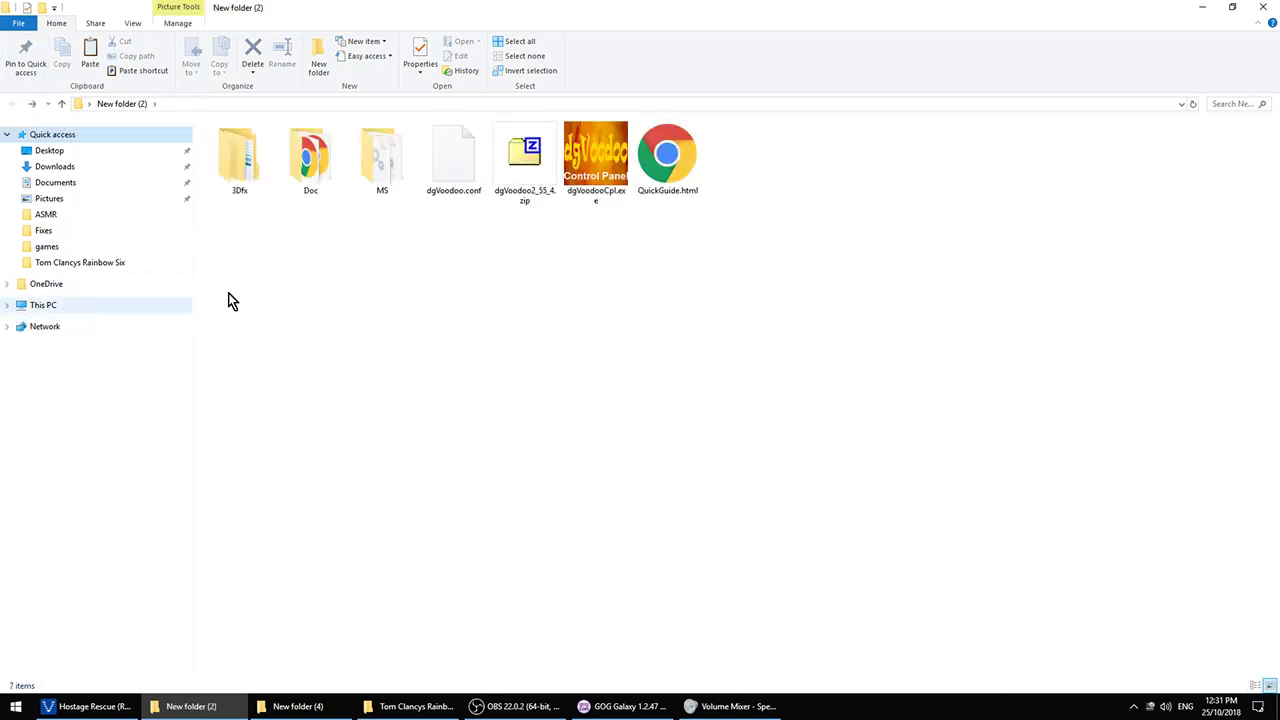
Step: Launch dgVoodooCpl.exe and point its config folder to D:\Gang\Tom Clancys Rainbow Six
{"action": "double_click", "coordinate": [592, 152]}
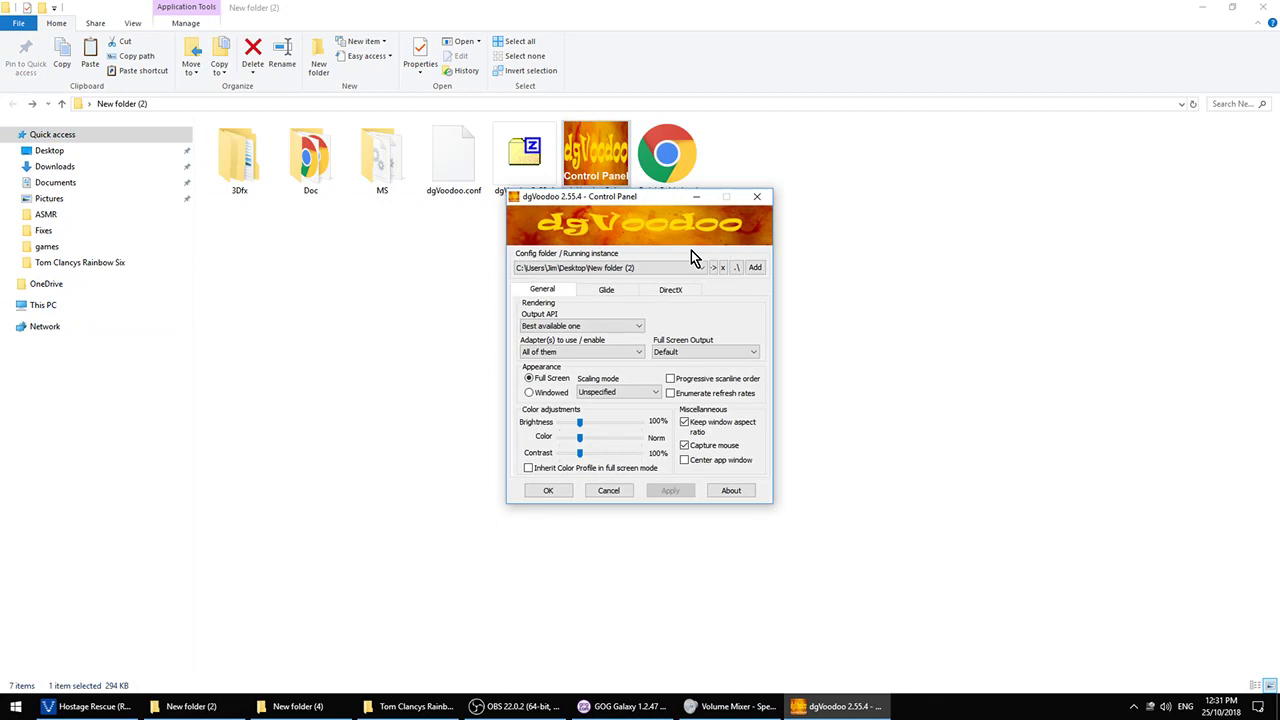
{"action": "mouse_move", "coordinate": [696, 270]}
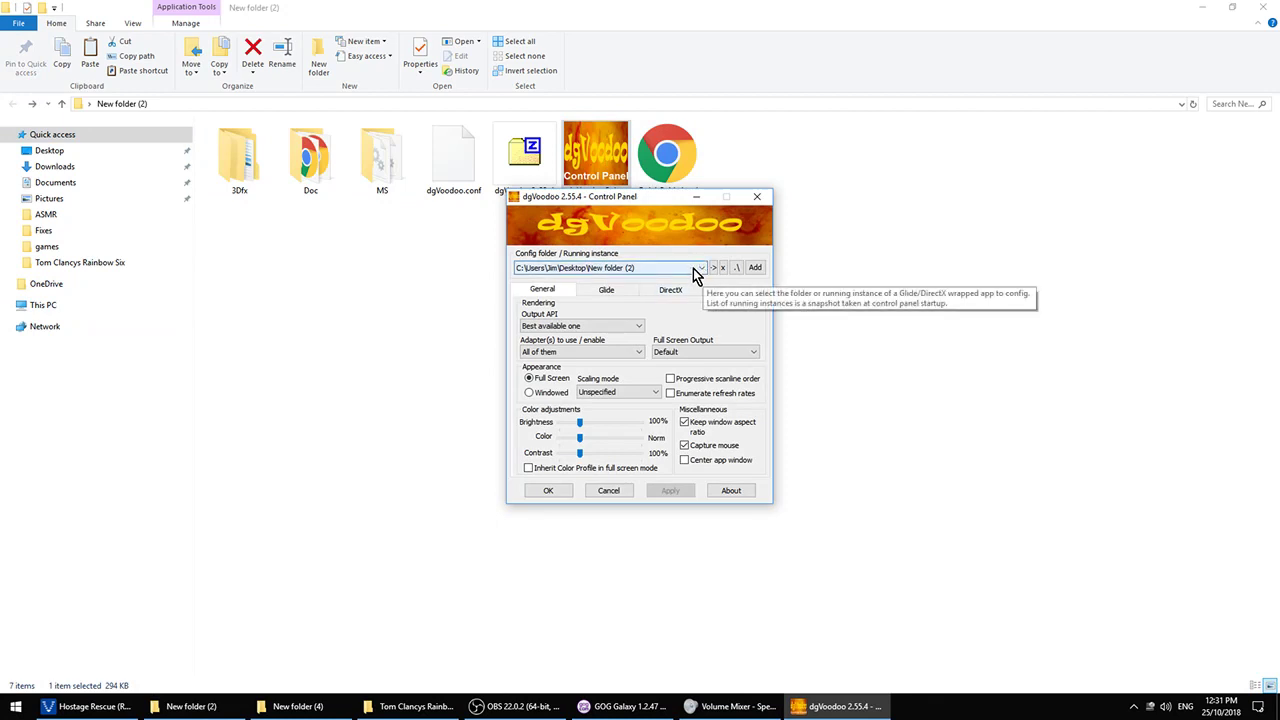
{"action": "left_click", "coordinate": [738, 268]}
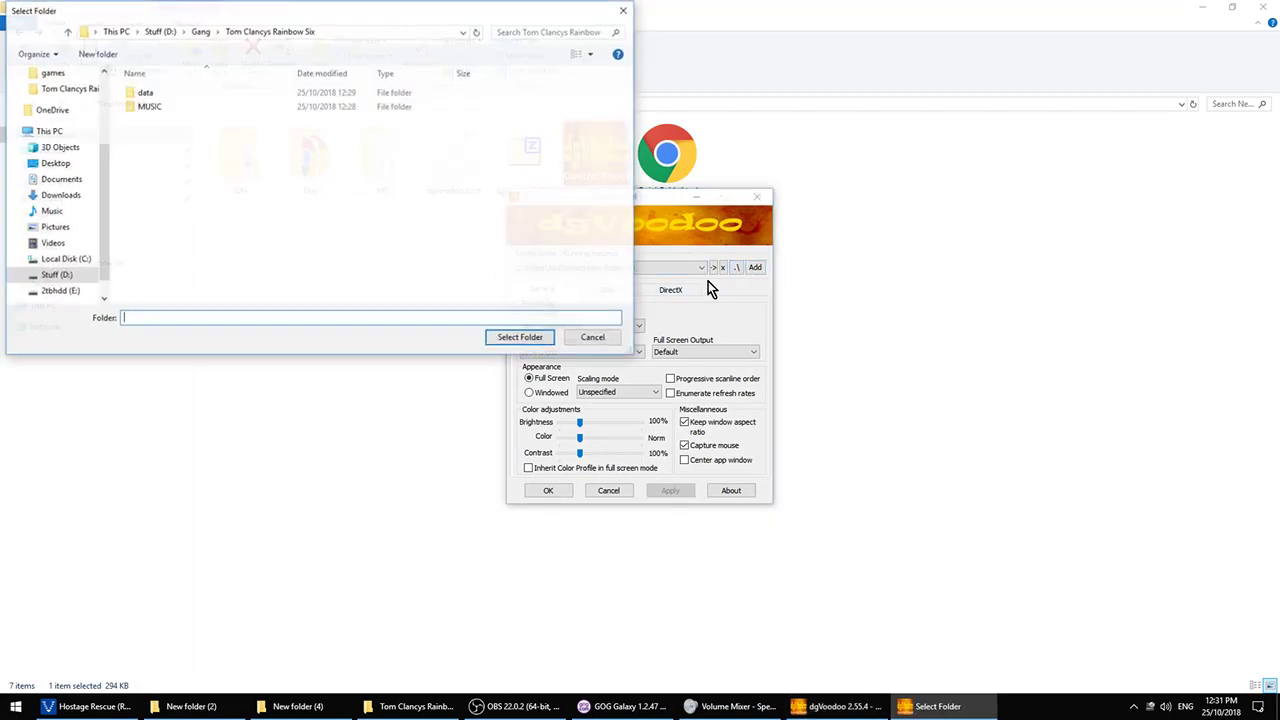
{"action": "left_click", "coordinate": [198, 32]}
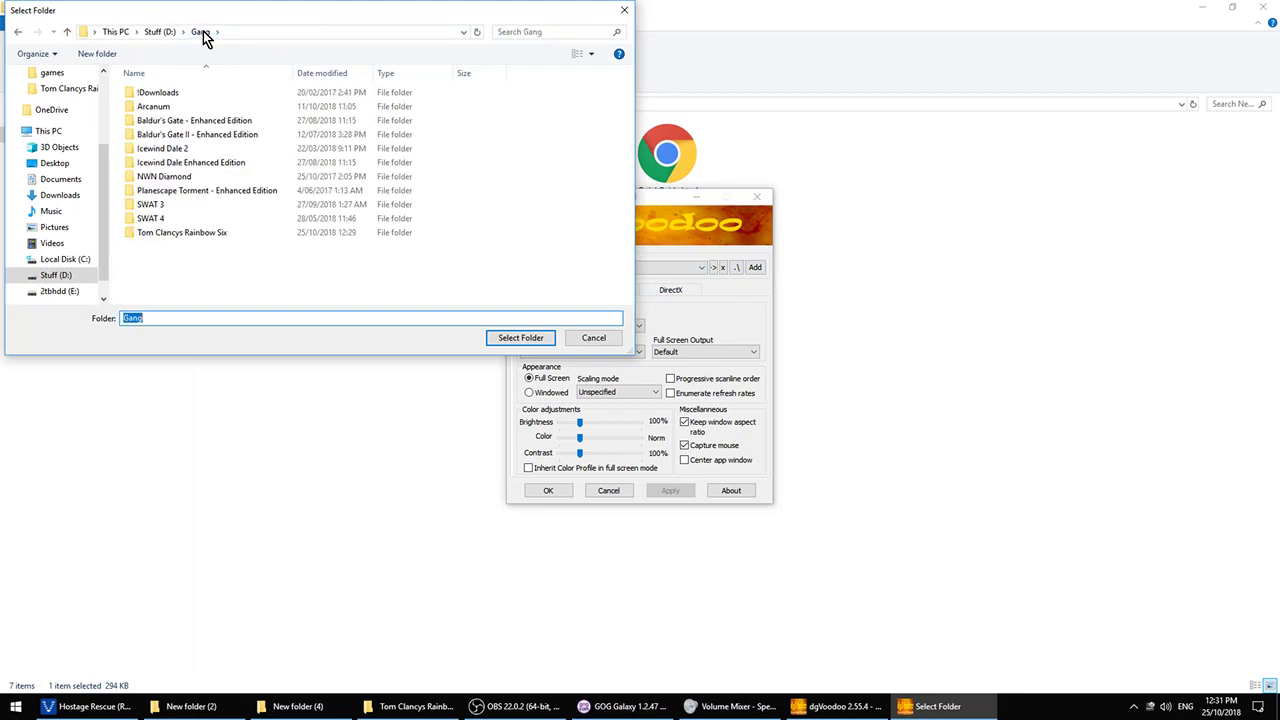
{"action": "mouse_move", "coordinate": [402, 76]}
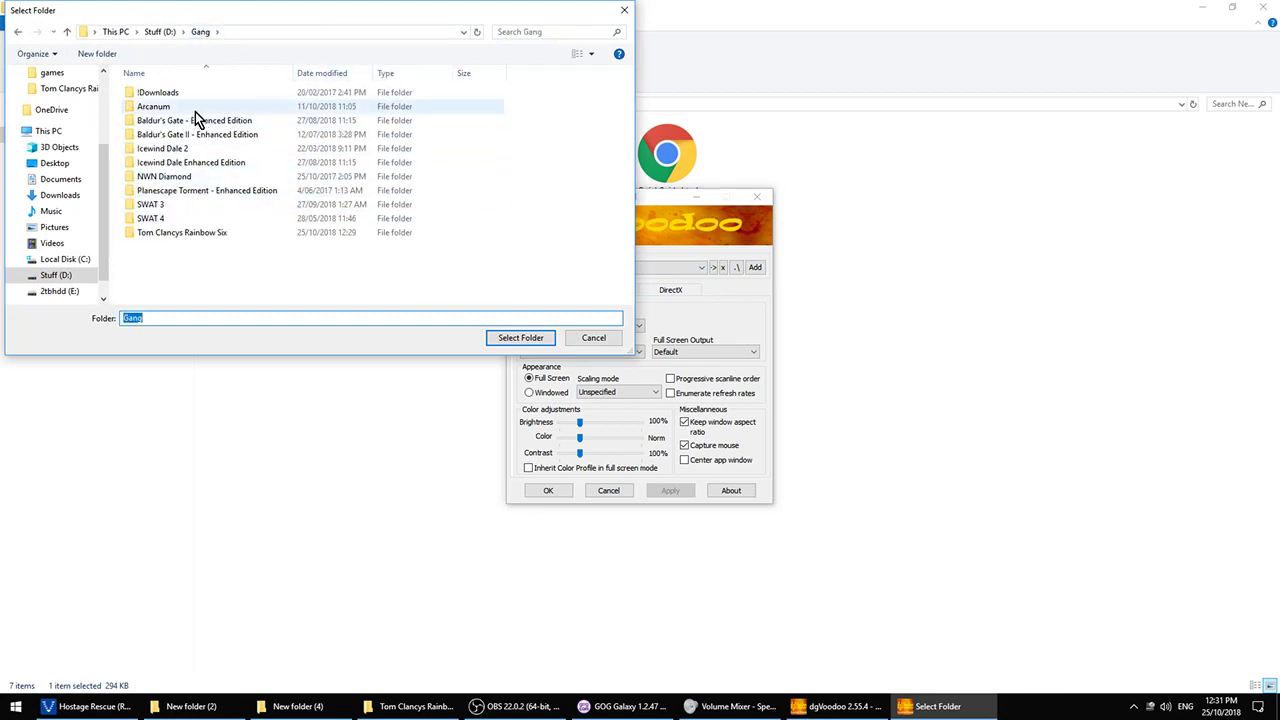
{"action": "double_click", "coordinate": [182, 232]}
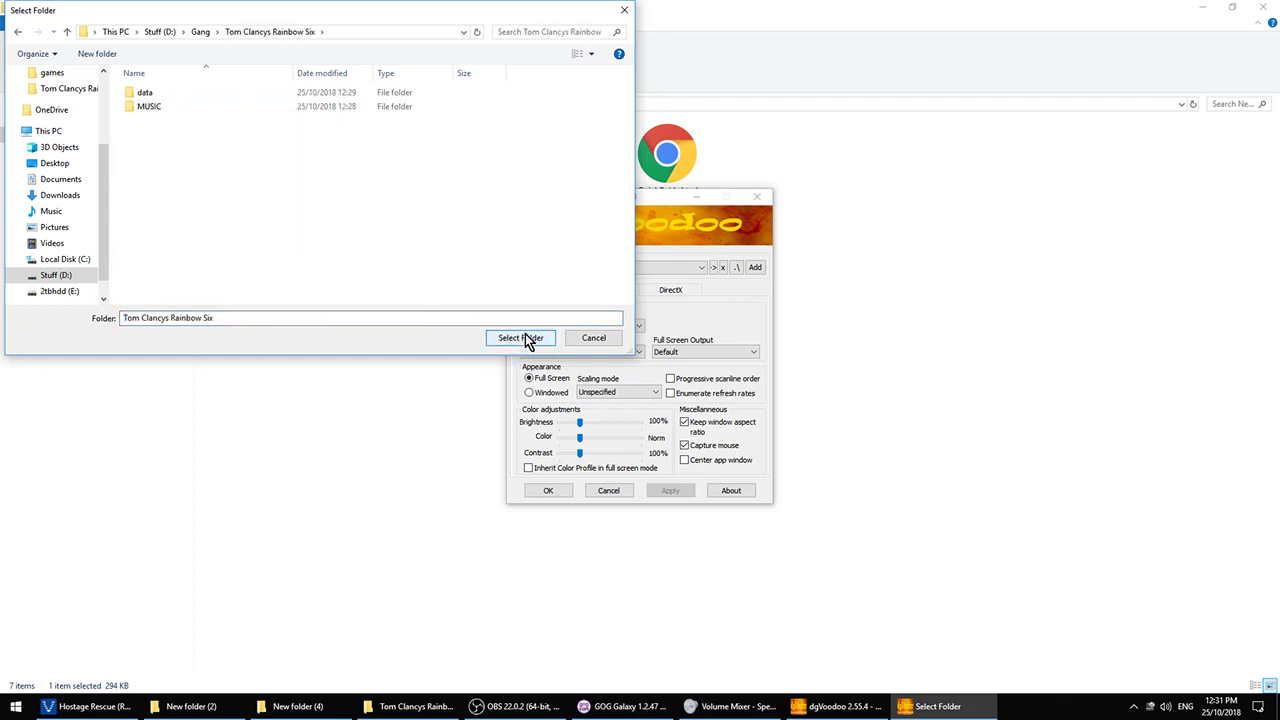
{"action": "mouse_move", "coordinate": [530, 340]}
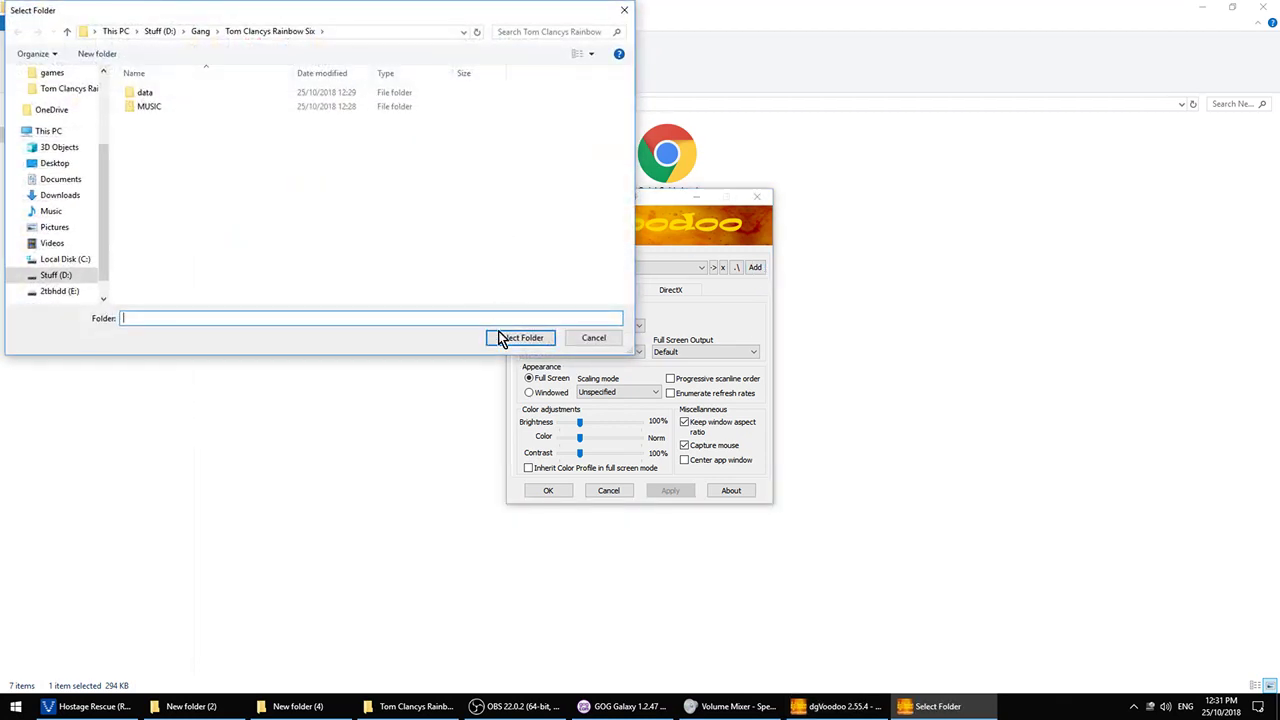
{"action": "left_click", "coordinate": [520, 336]}
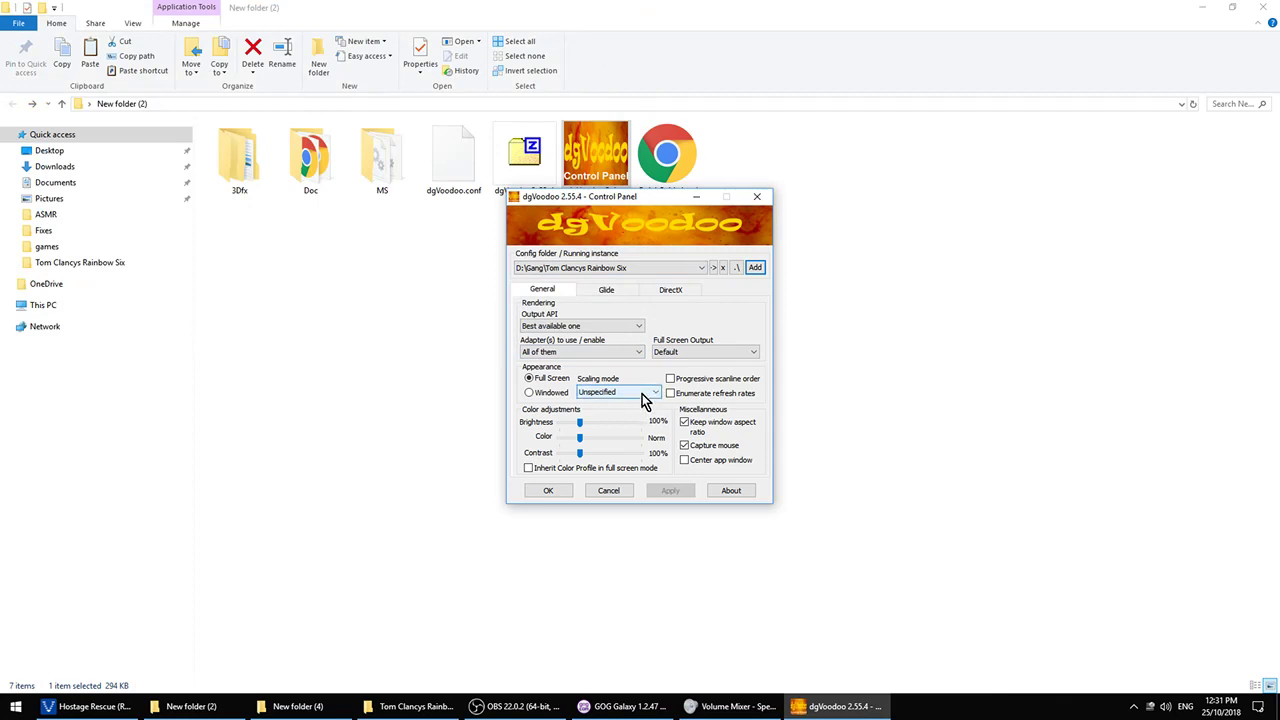
Step: Set scaling Stretched, DirectX VRAM 1024 MB, watermark off, and save with OK
{"action": "left_click", "coordinate": [618, 392]}
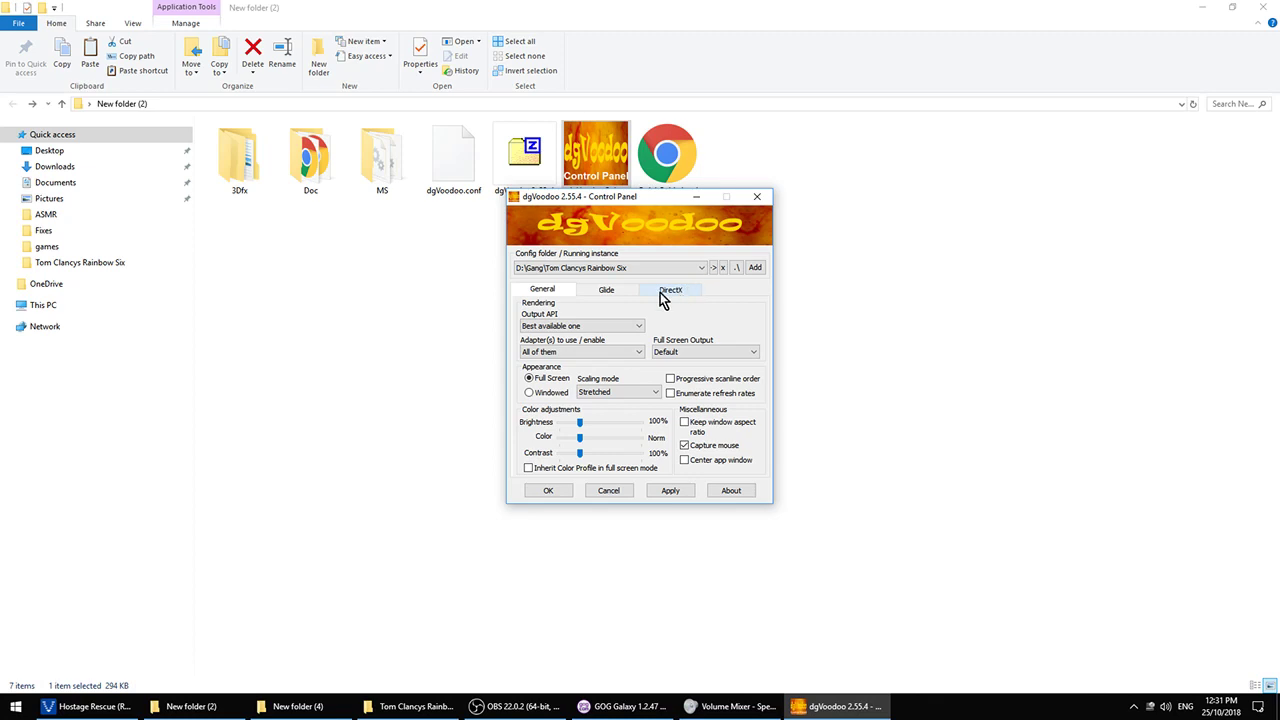
{"action": "left_click", "coordinate": [672, 288]}
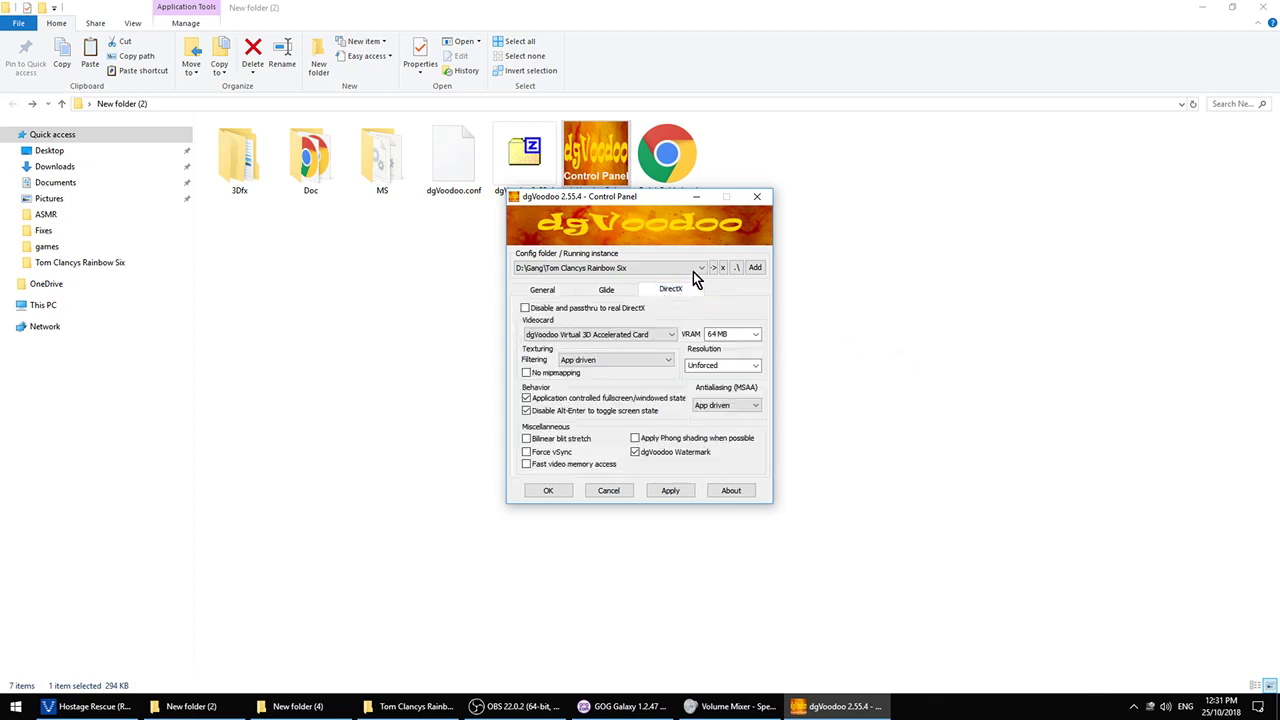
{"action": "left_click", "coordinate": [756, 334]}
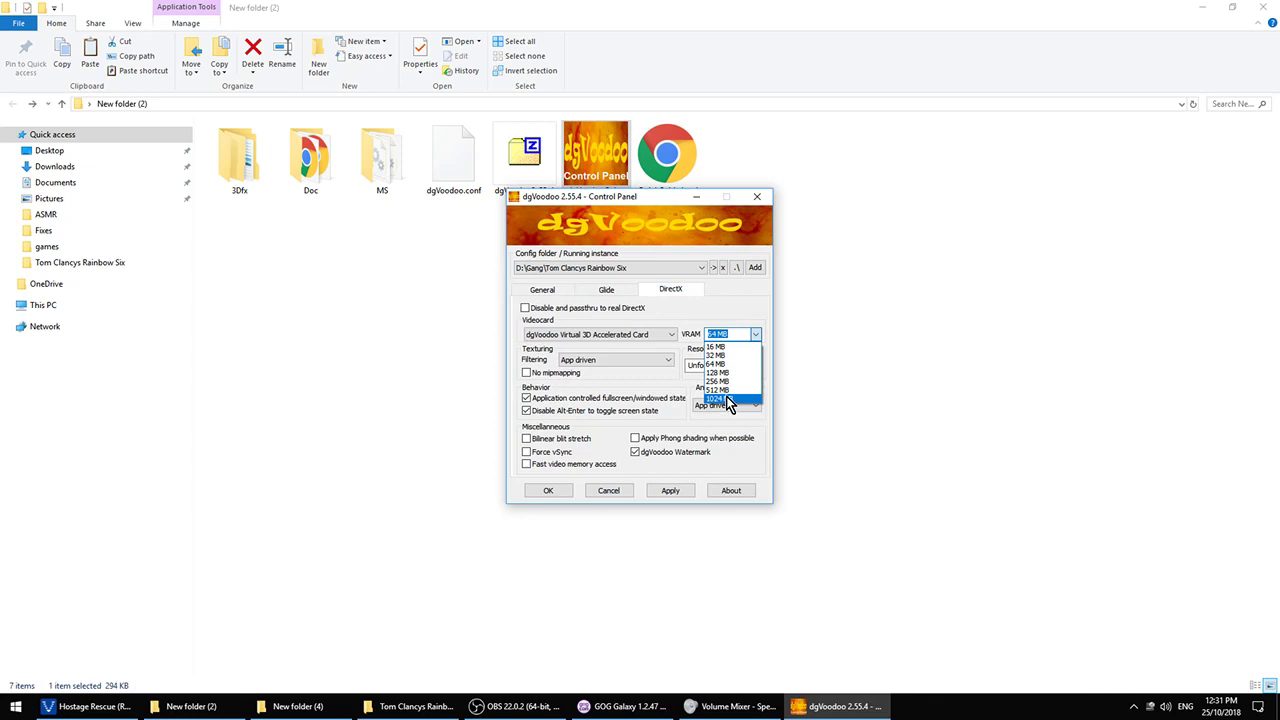
{"action": "left_click", "coordinate": [722, 398]}
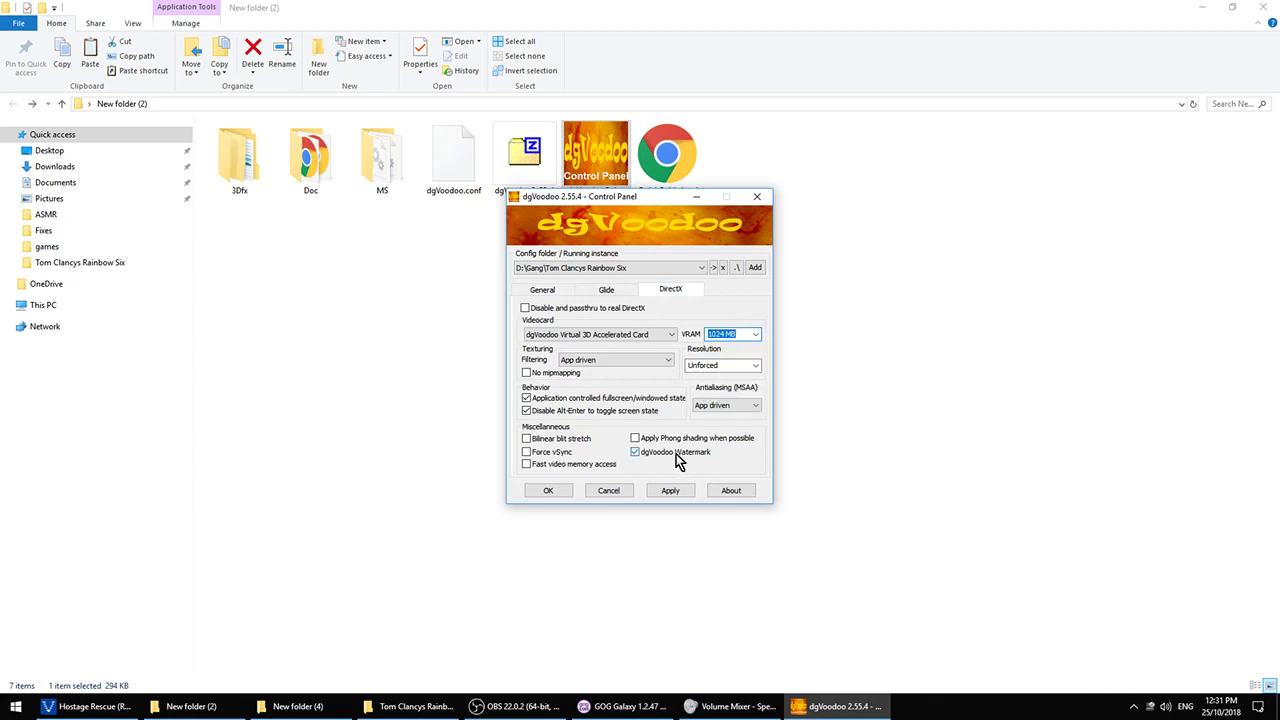
{"action": "left_click", "coordinate": [634, 452]}
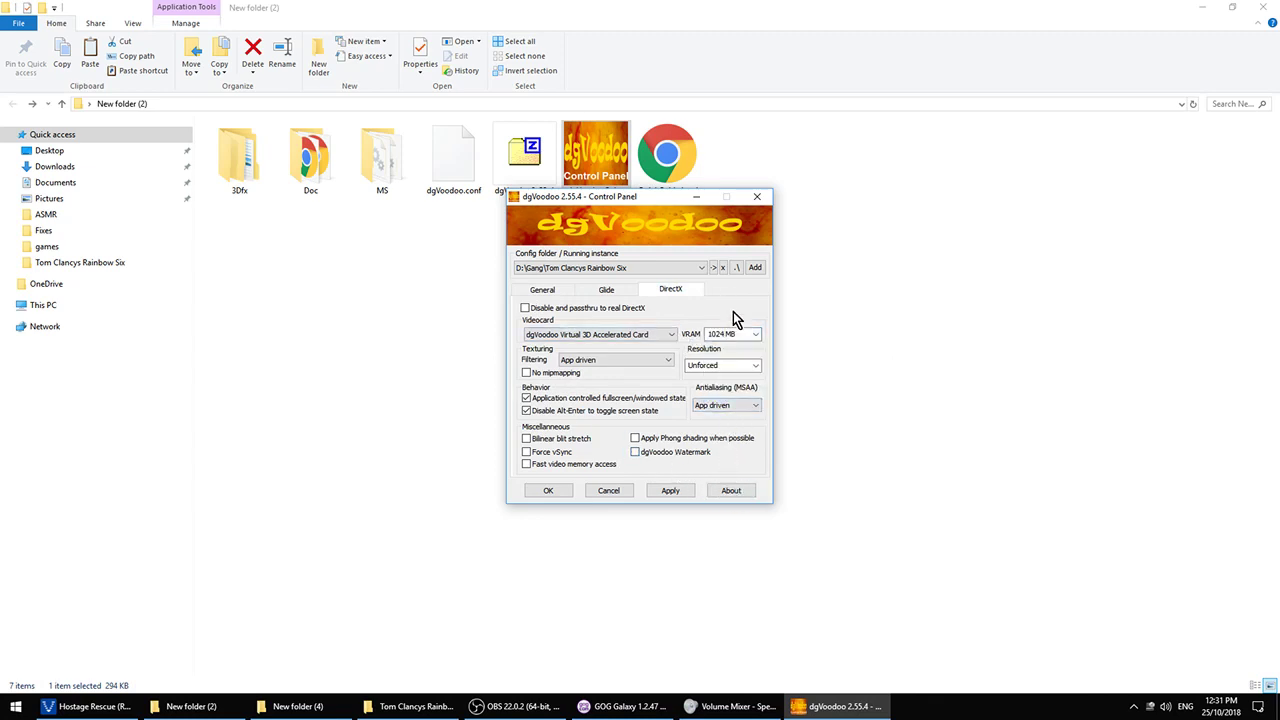
{"action": "mouse_move", "coordinate": [720, 308]}
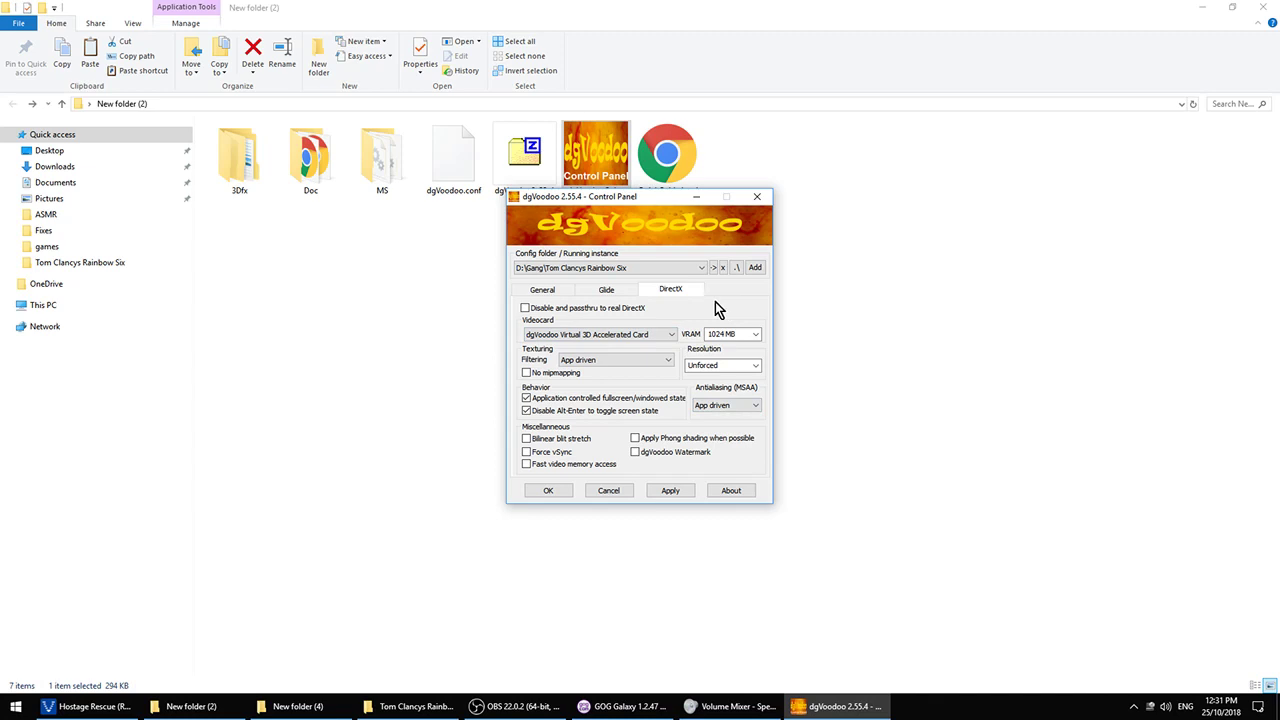
{"action": "left_click", "coordinate": [542, 288]}
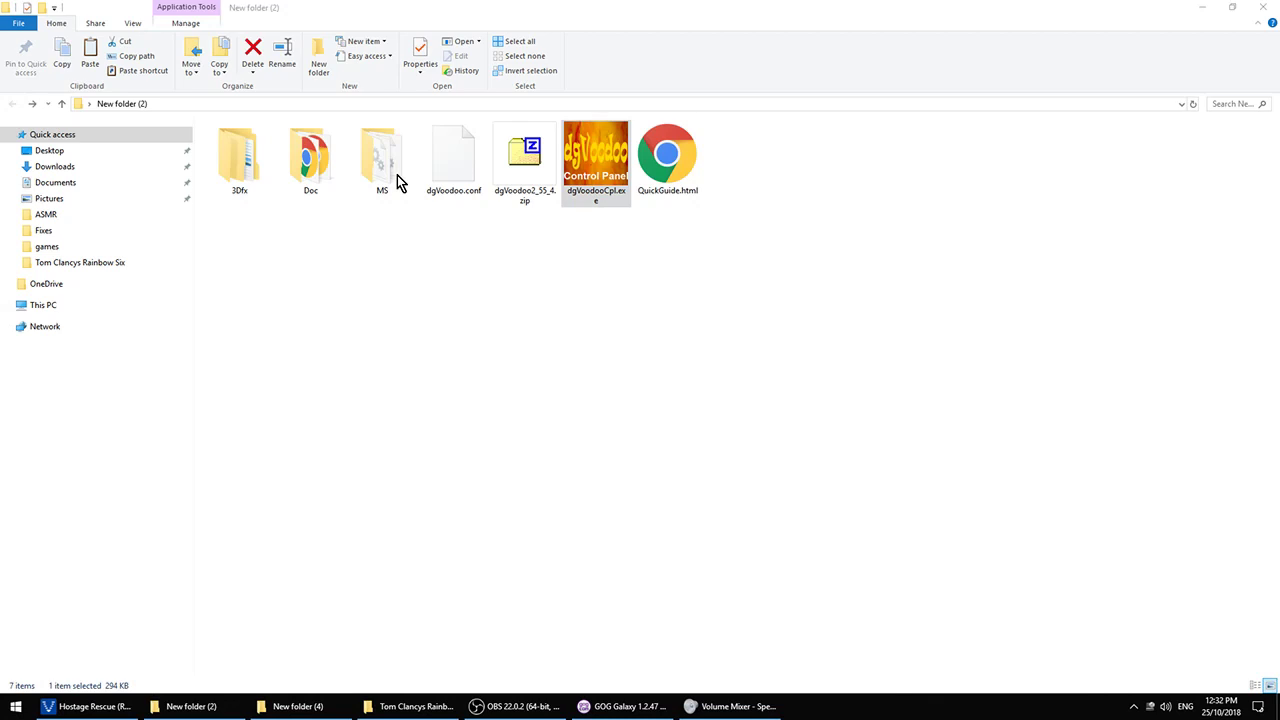
{"action": "mouse_move", "coordinate": [384, 170]}
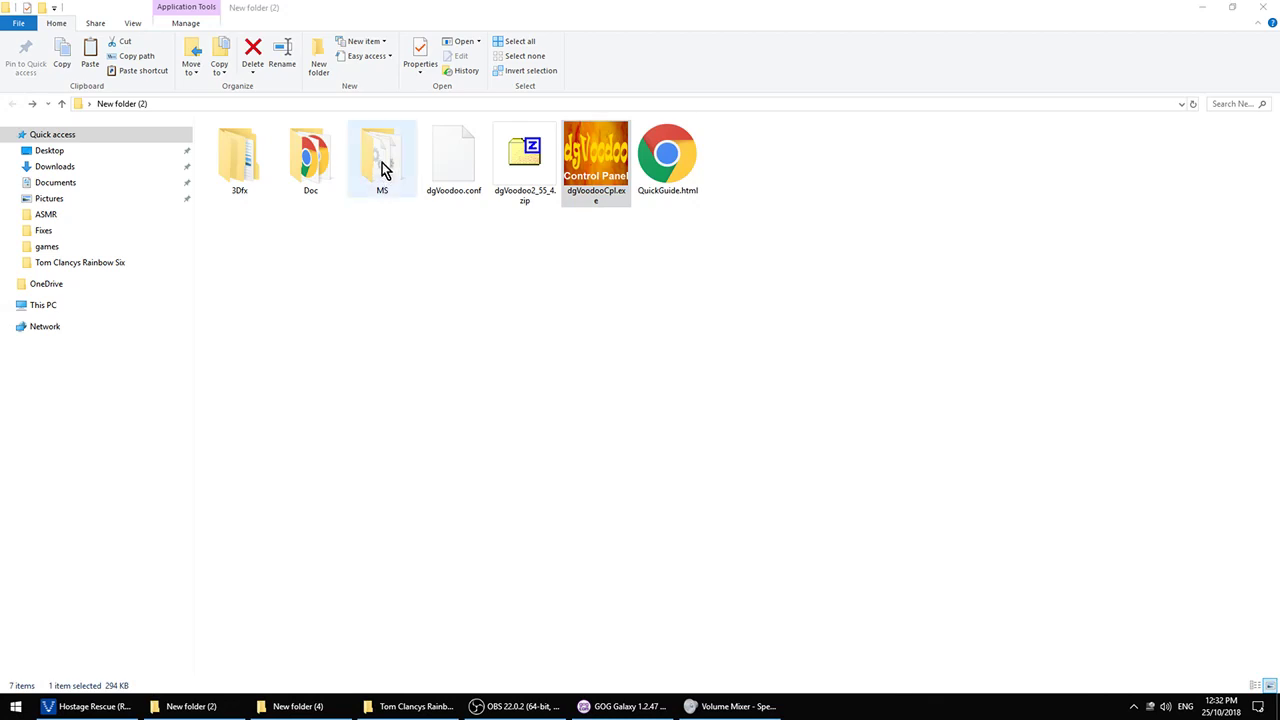
Step: Copy D3D8.dll, D3DImm.dll and DDraw.dll from MS into the game folder and run RainbowSix.exe
{"action": "double_click", "coordinate": [382, 156]}
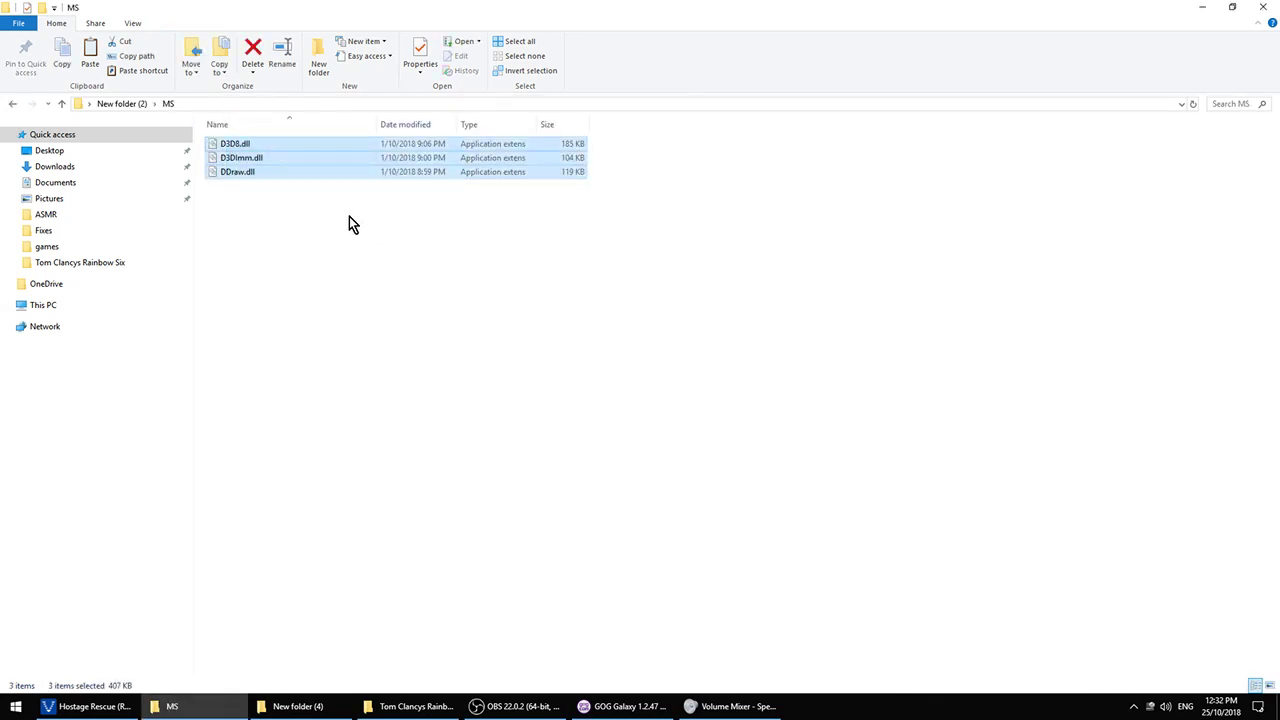
{"action": "mouse_move", "coordinate": [418, 704]}
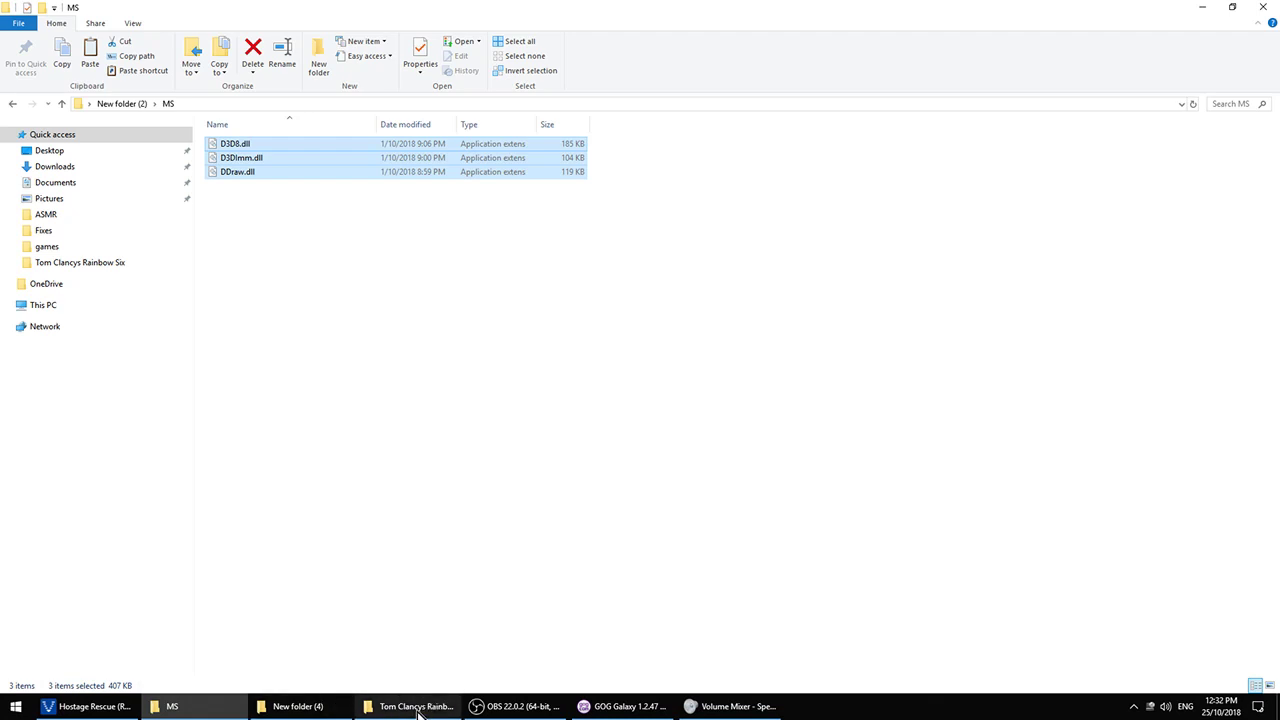
{"action": "left_click", "coordinate": [412, 708]}
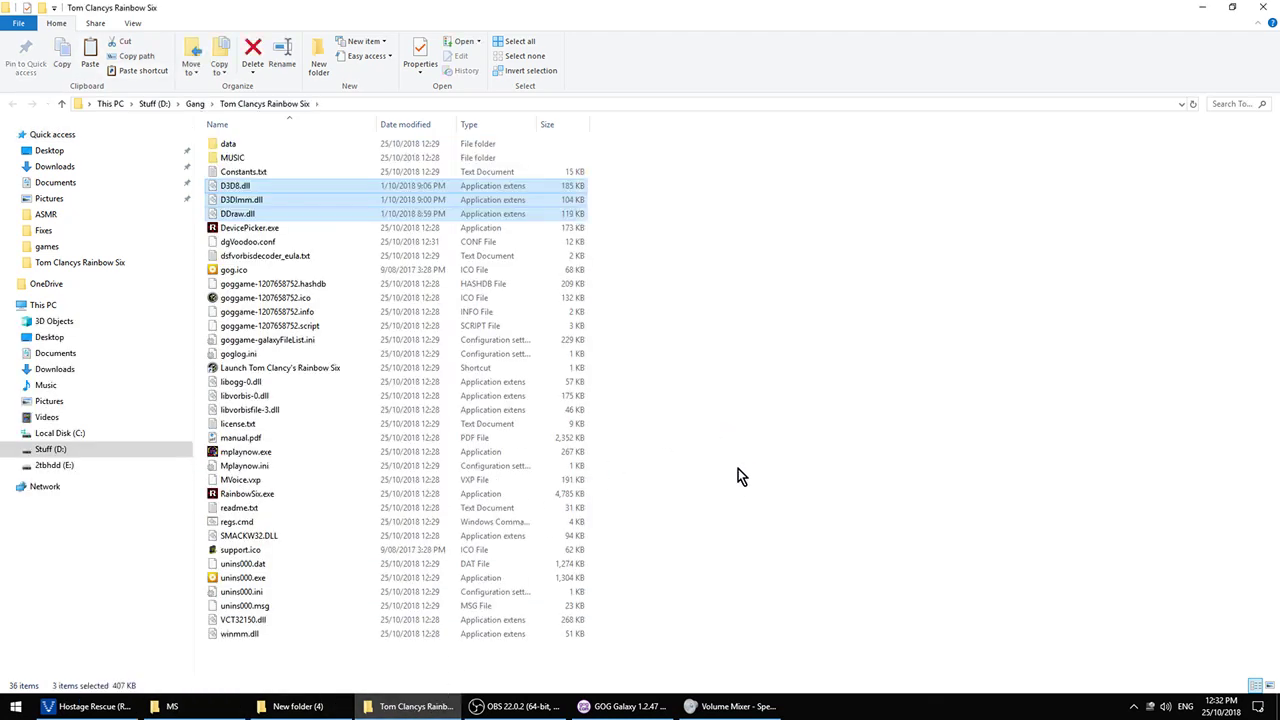
{"action": "mouse_move", "coordinate": [252, 500]}
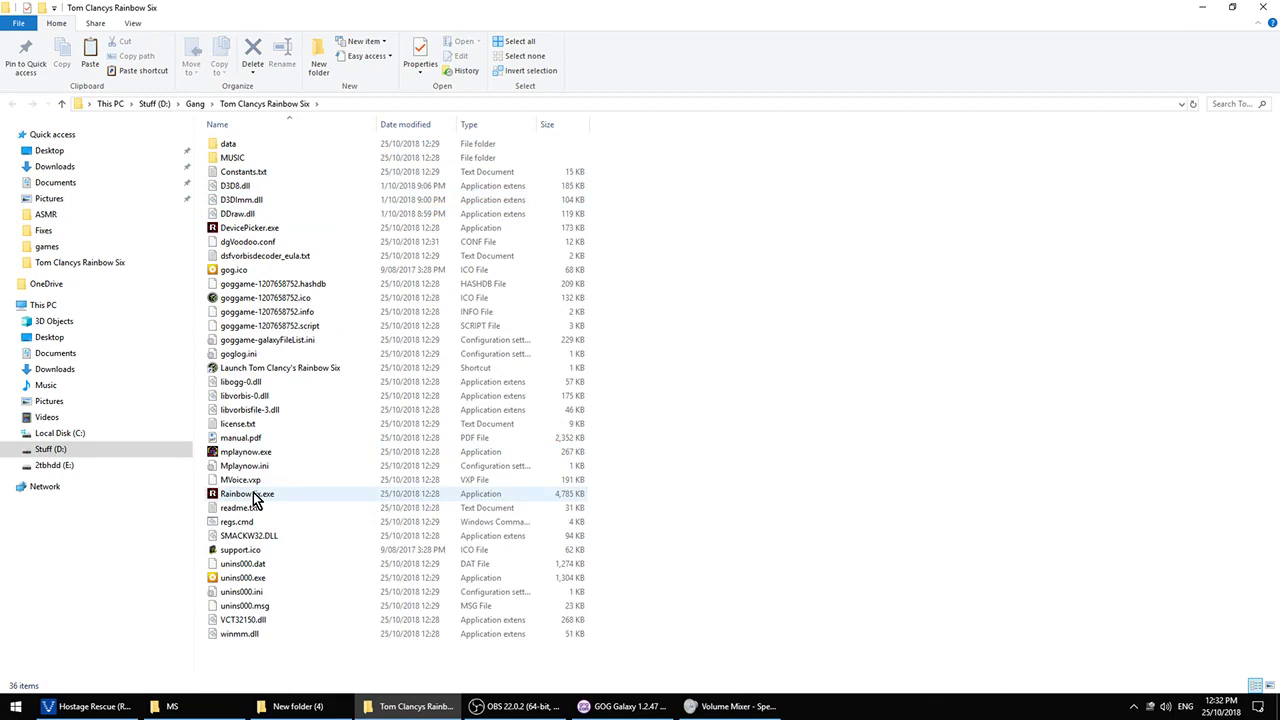
{"action": "double_click", "coordinate": [244, 494]}
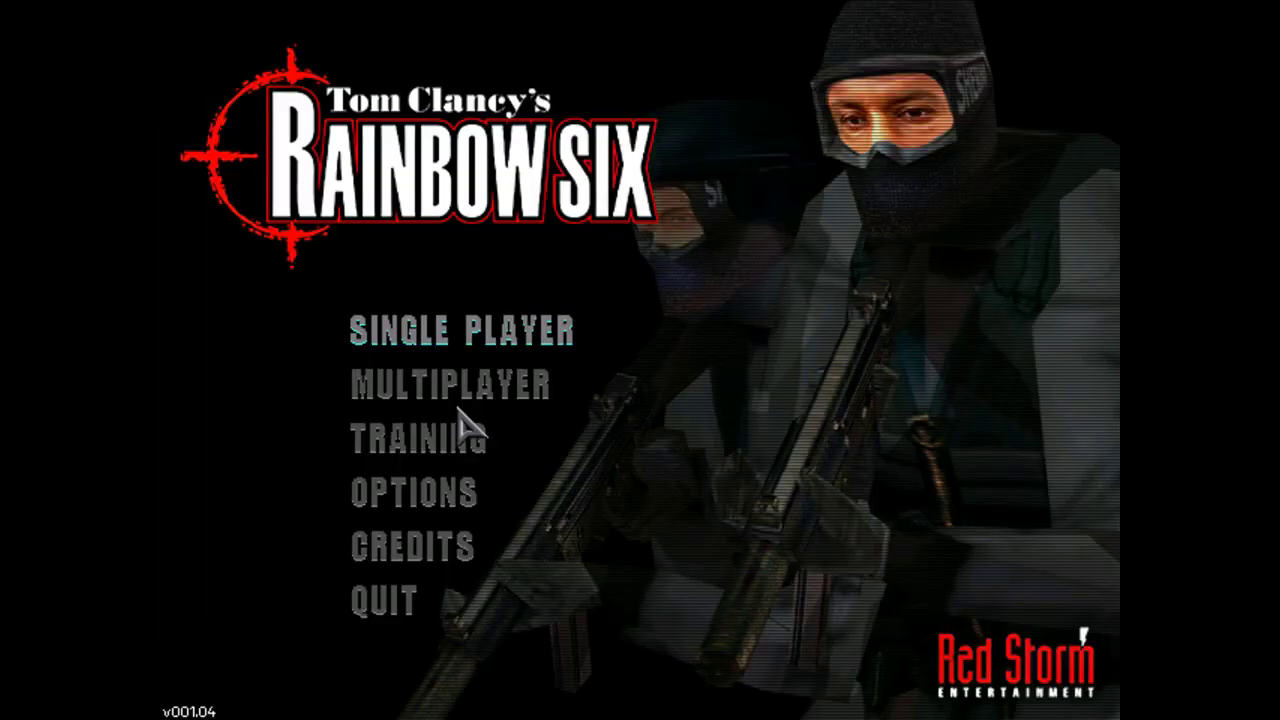
Step: Start the Shooting Range I training mission from the Training menu
{"action": "left_click", "coordinate": [412, 436]}
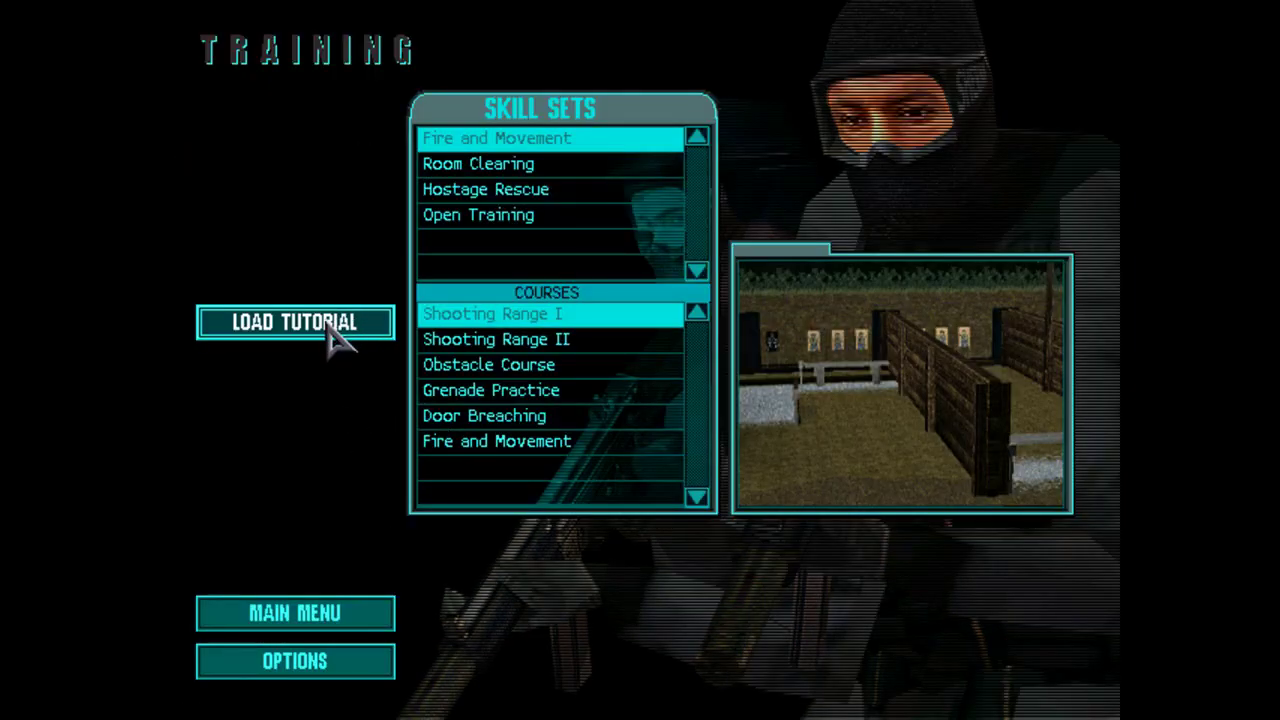
{"action": "left_click", "coordinate": [294, 322]}
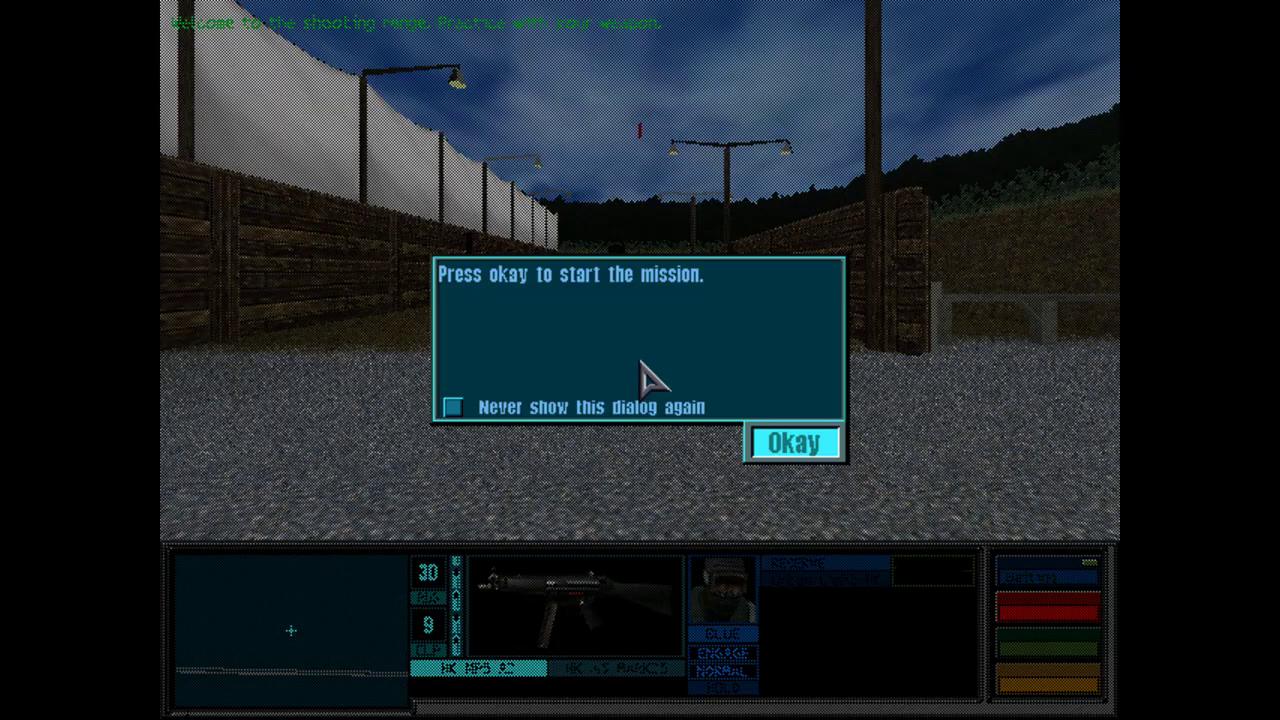
{"action": "left_click", "coordinate": [792, 442]}
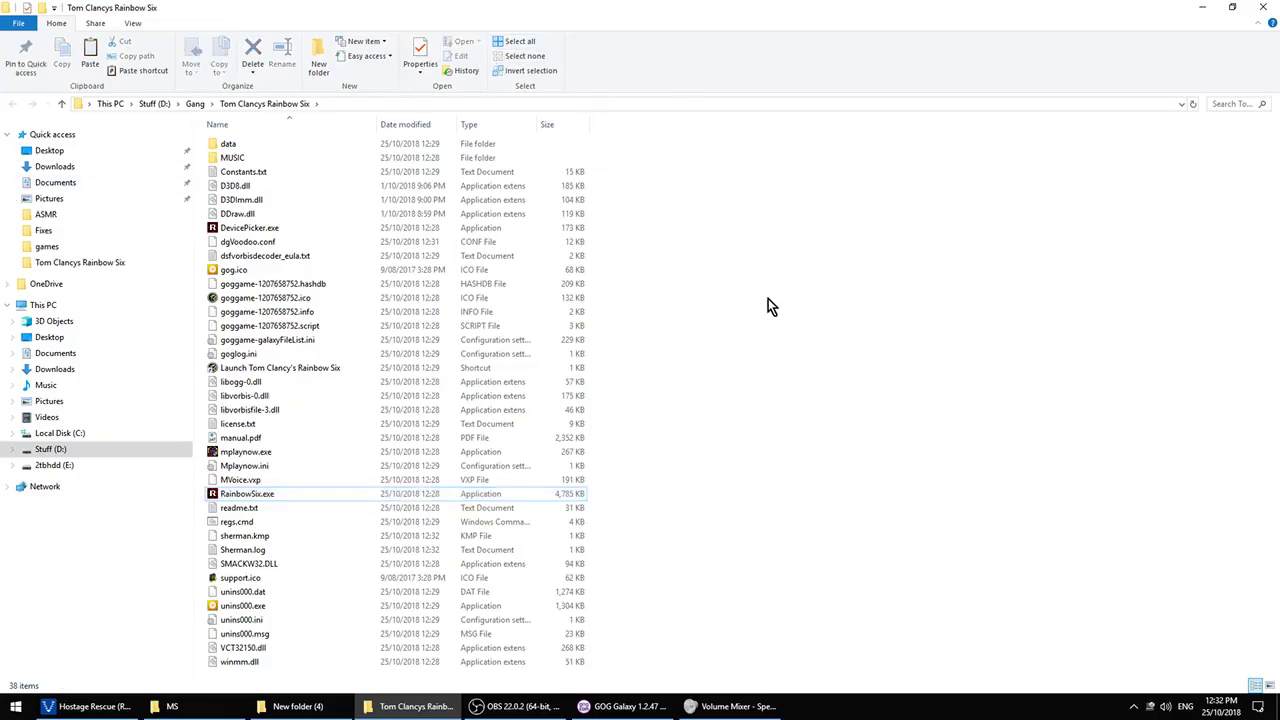
{"action": "mouse_move", "coordinate": [804, 500]}
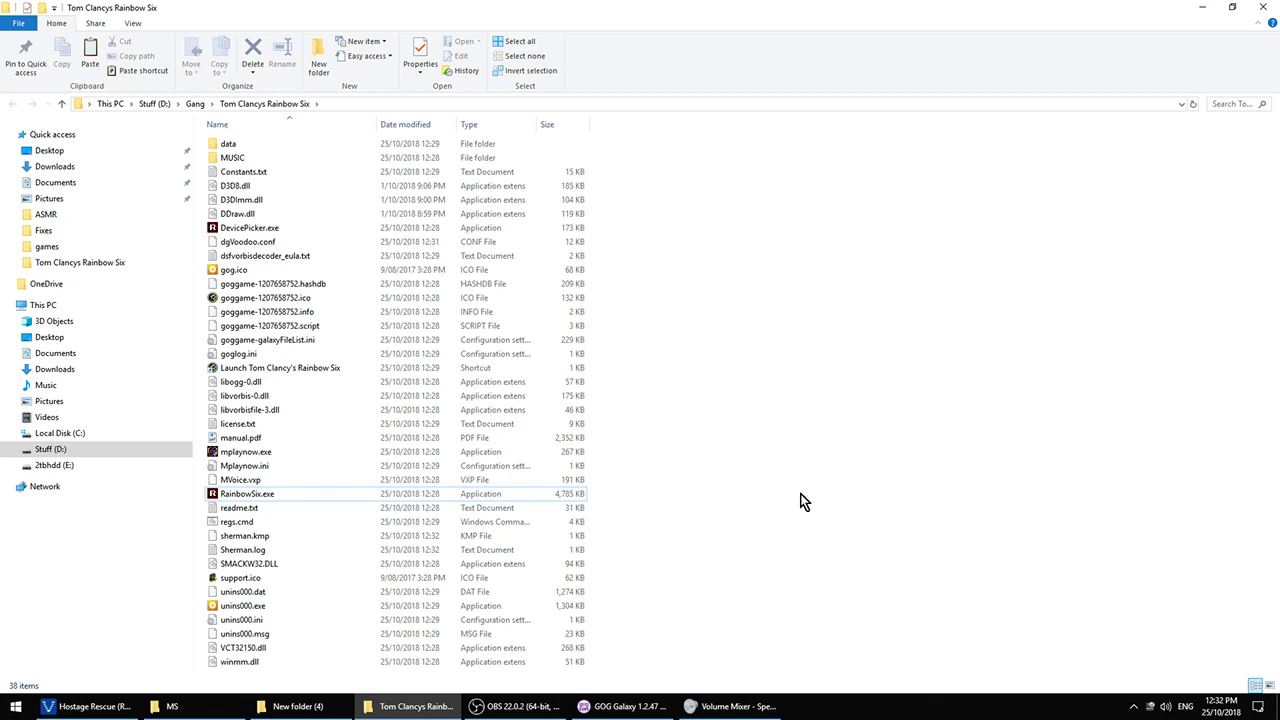
{"action": "mouse_move", "coordinate": [790, 510]}
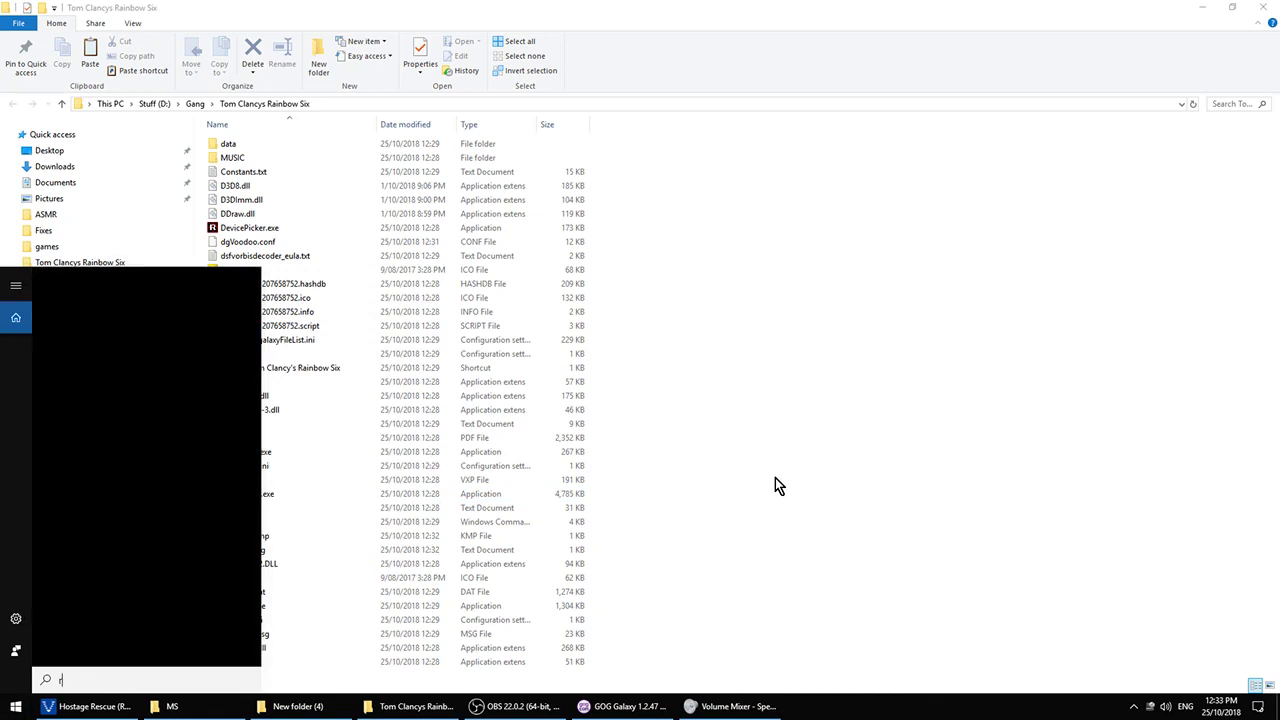
Step: Launch regedit from the Start menu and search the registry for 'rai'
{"action": "type", "text": "regedit"}
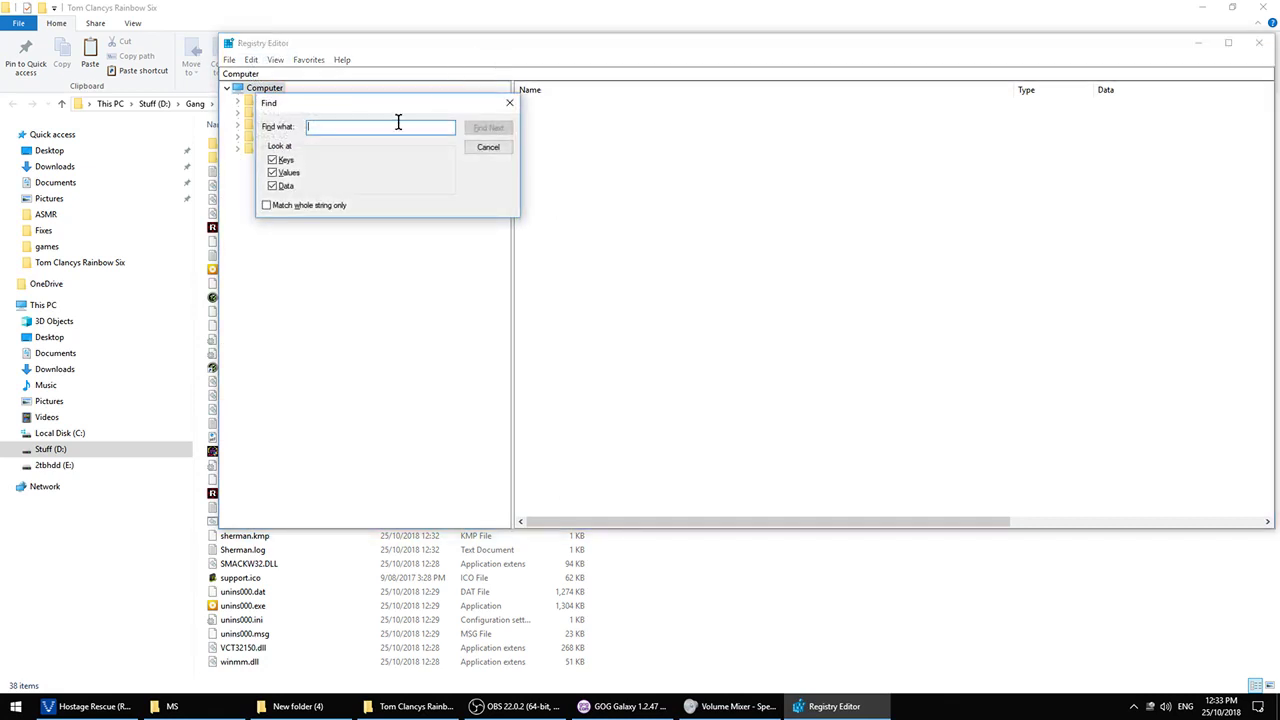
{"action": "type", "text": "rai"}
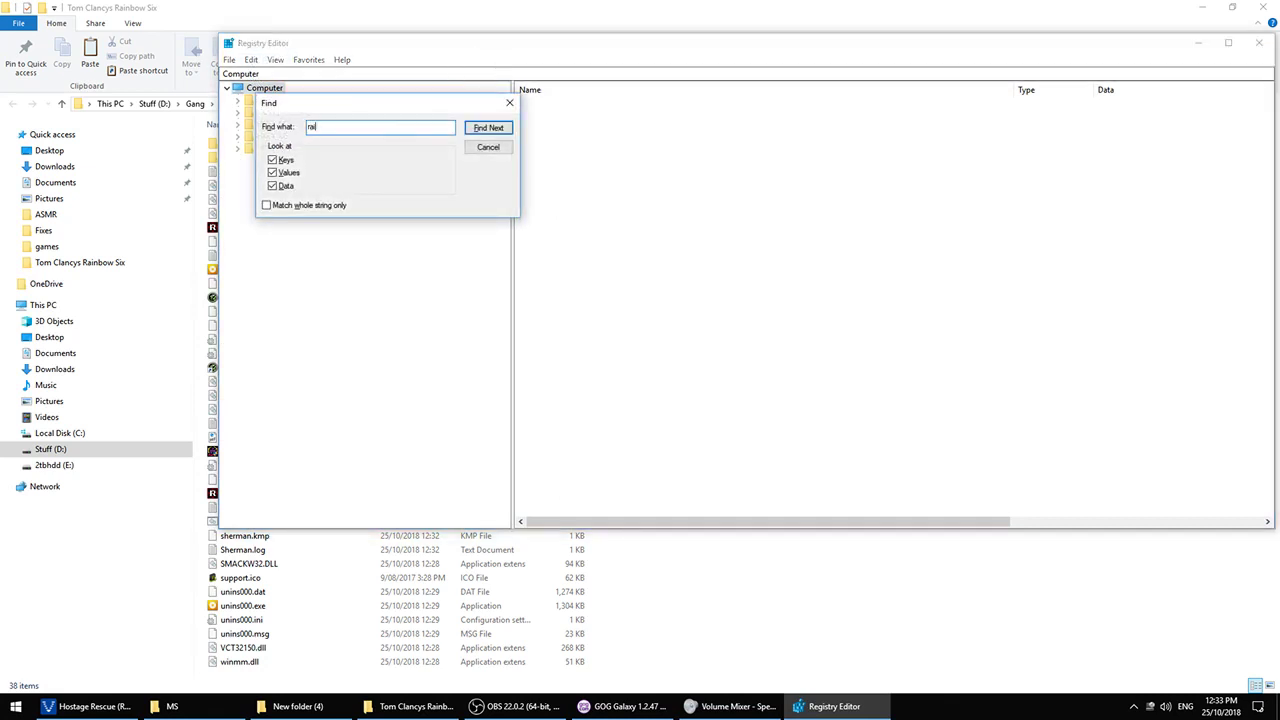
{"action": "left_click", "coordinate": [488, 128]}
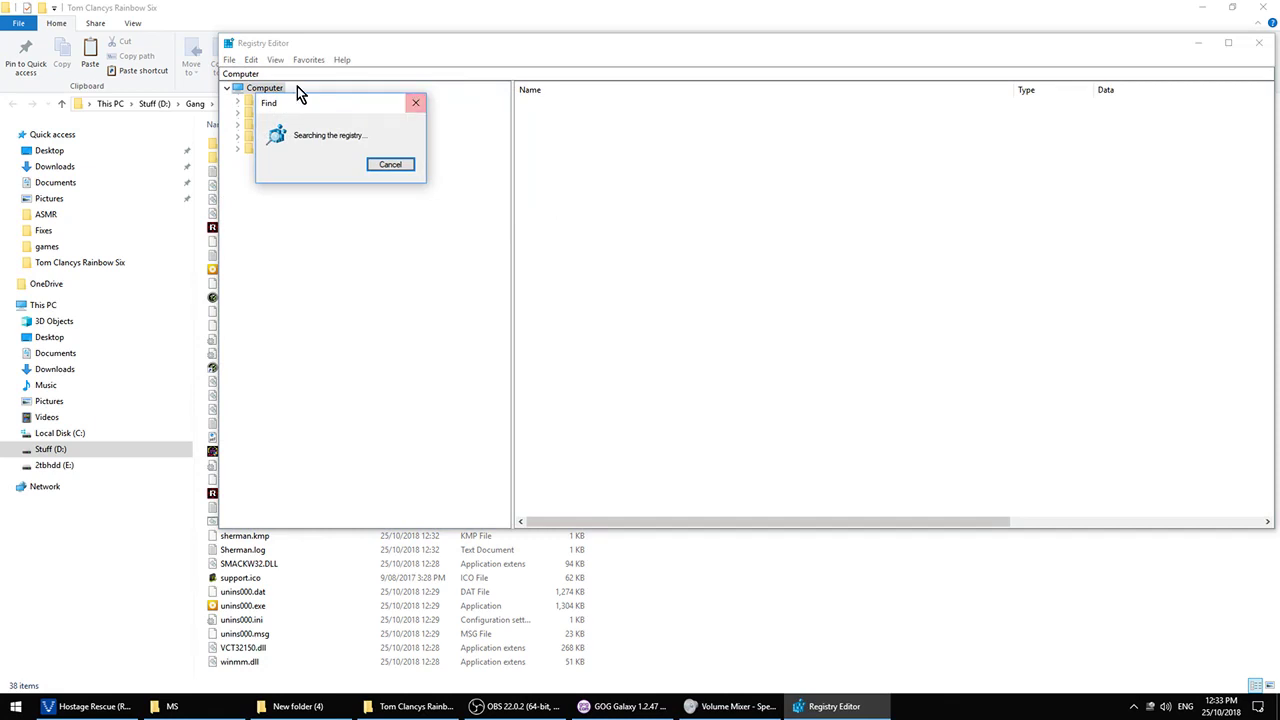
{"action": "mouse_move", "coordinate": [336, 118]}
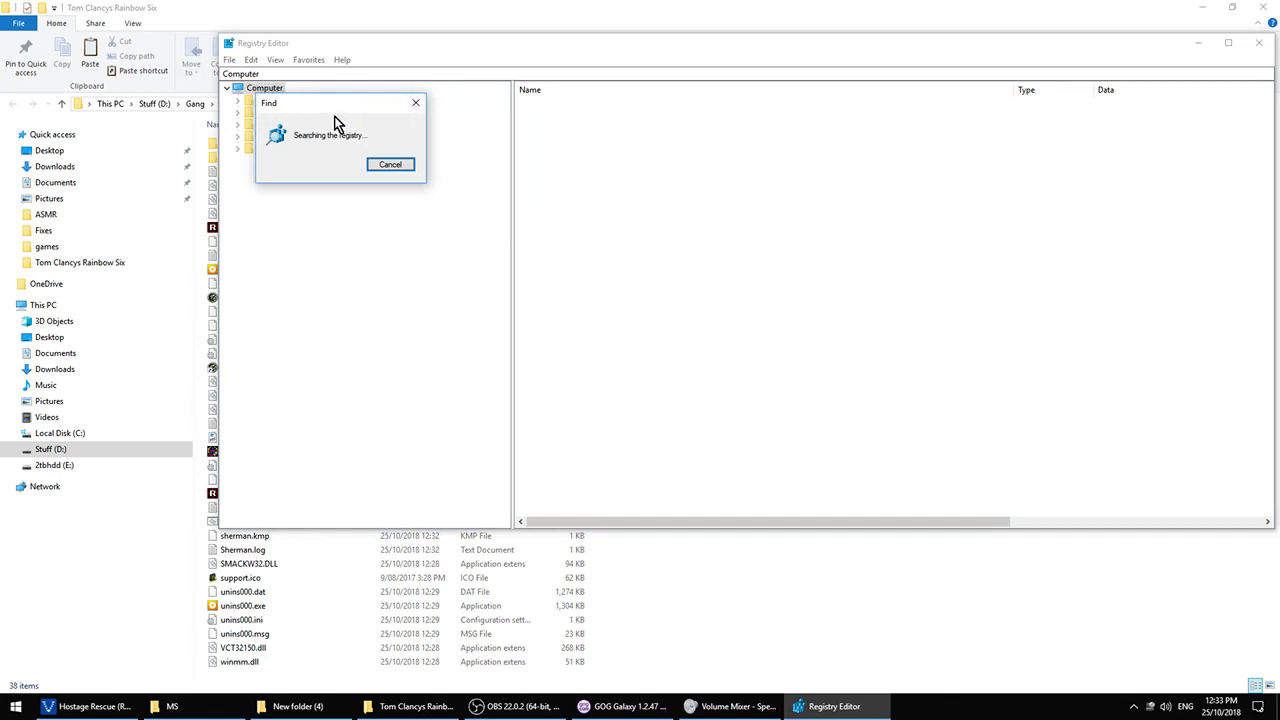
{"action": "mouse_move", "coordinate": [344, 108]}
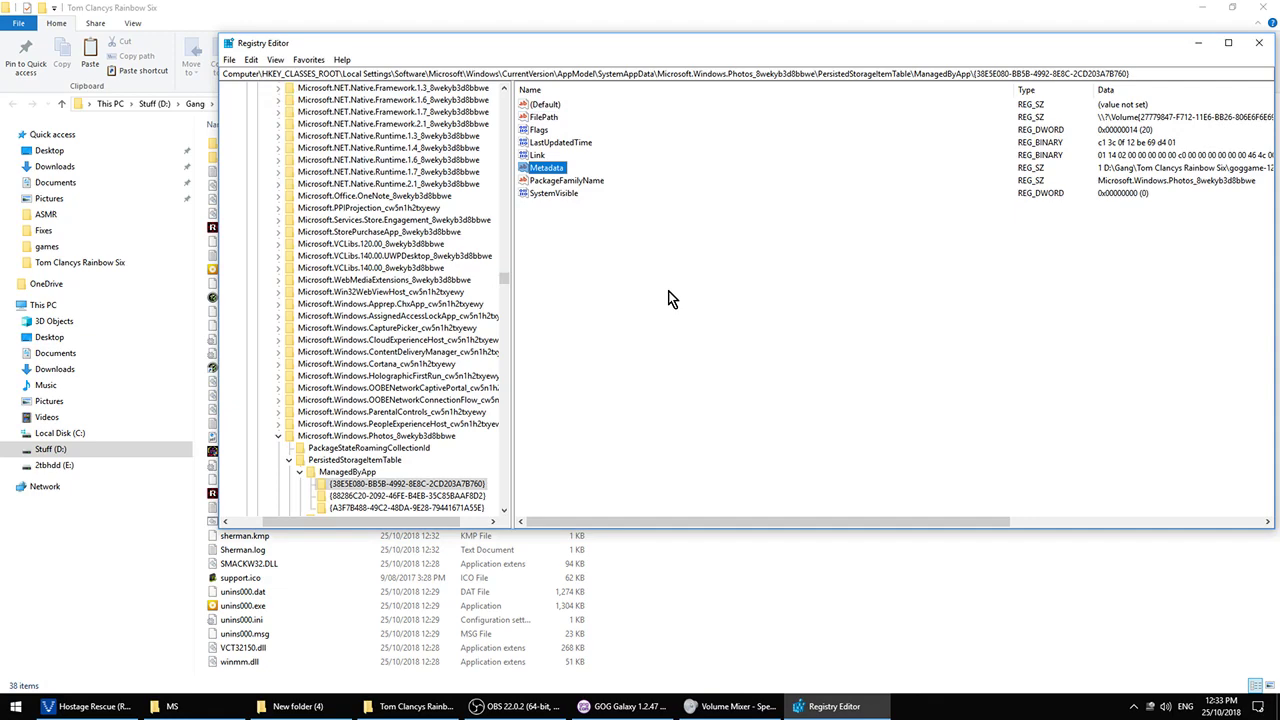
Step: Continue Find Next until the Red Storm Entertainment\Tom Clancy's Rainbow Six key is reached
{"action": "left_click", "coordinate": [404, 496]}
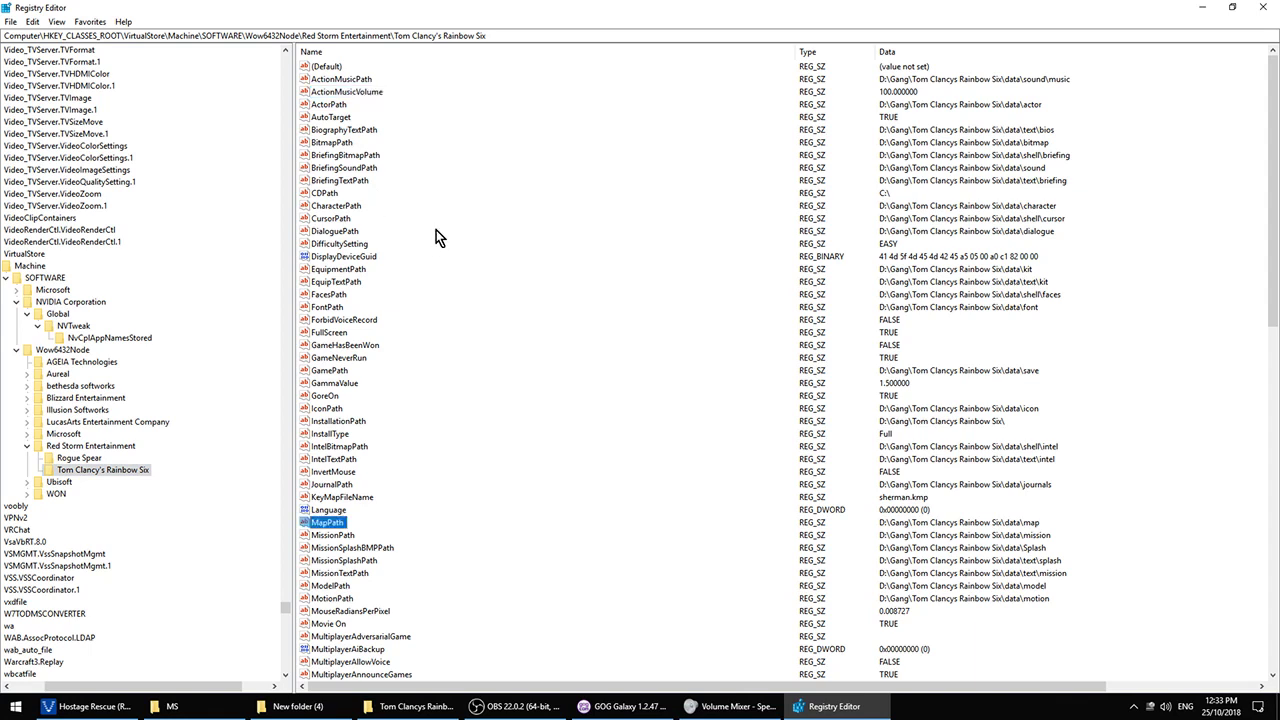
Step: Set MouseRadiansPerPixel to 0.002727 and VideoResolution to 1920x1080
{"action": "left_click", "coordinate": [350, 612]}
{"action": "type", "text": "0.002727"}
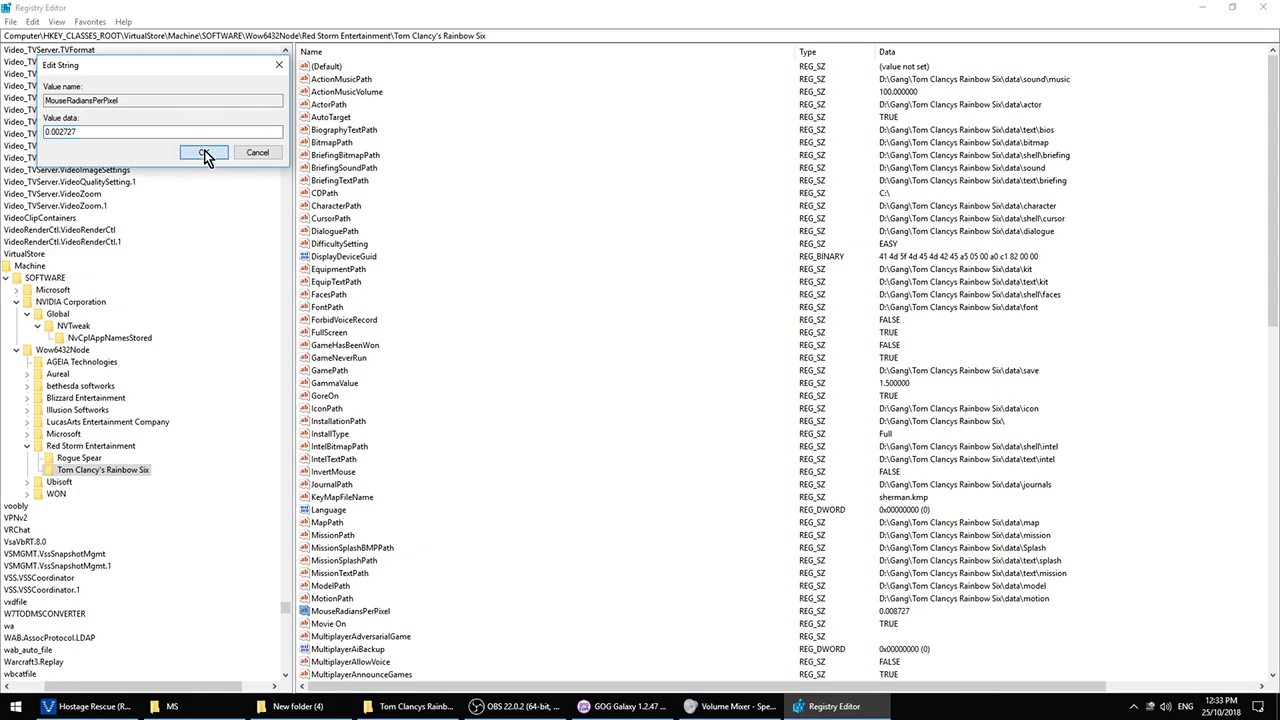
{"action": "left_click", "coordinate": [204, 152]}
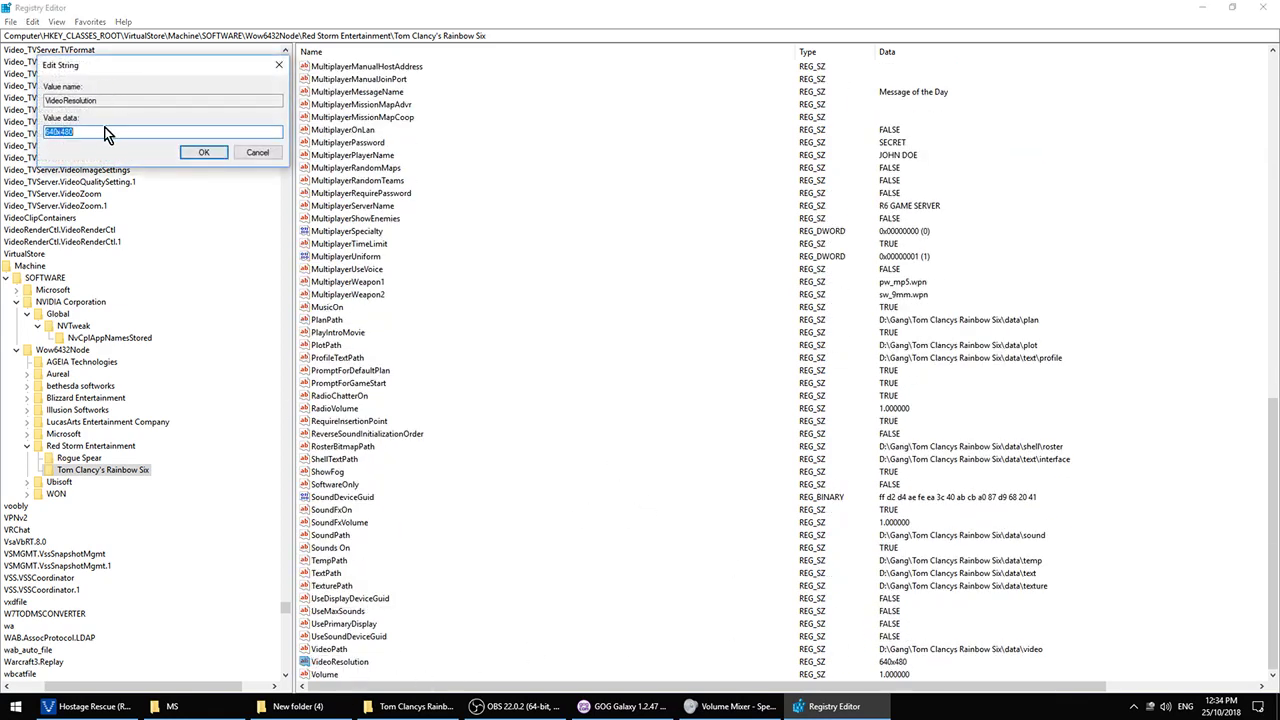
{"action": "type", "text": "1920x1080"}
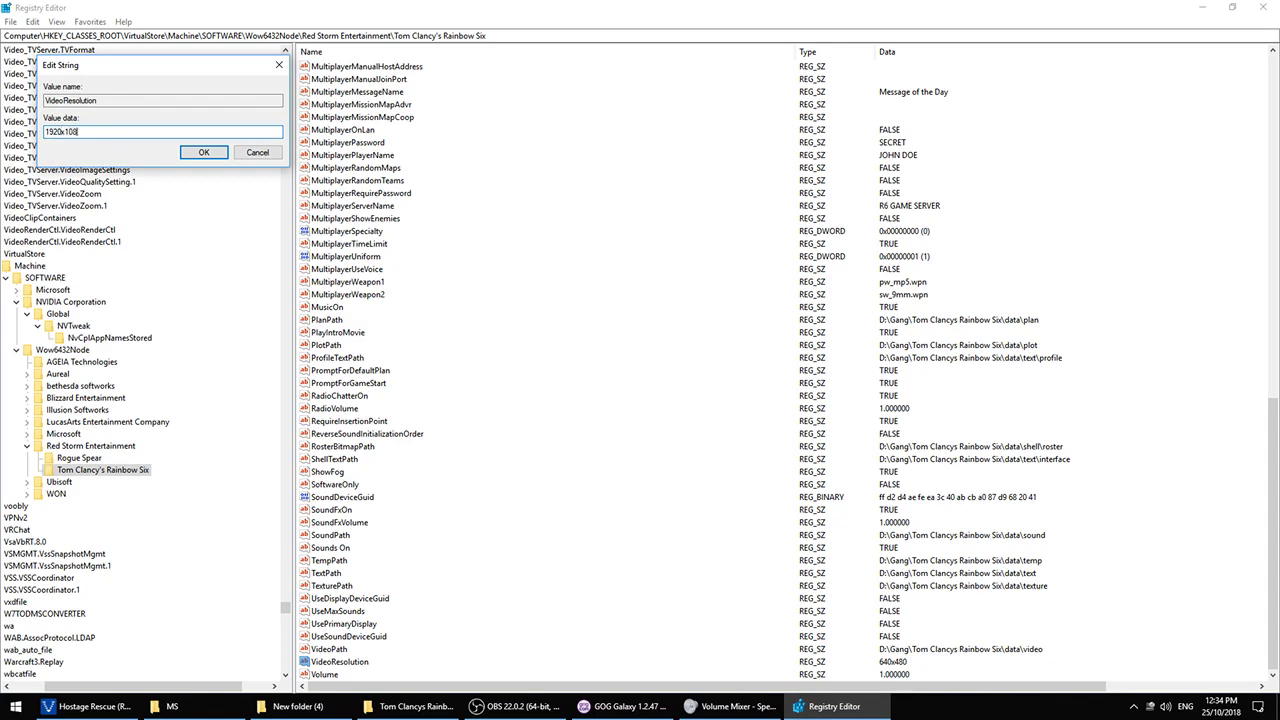
{"action": "left_click", "coordinate": [232, 152]}
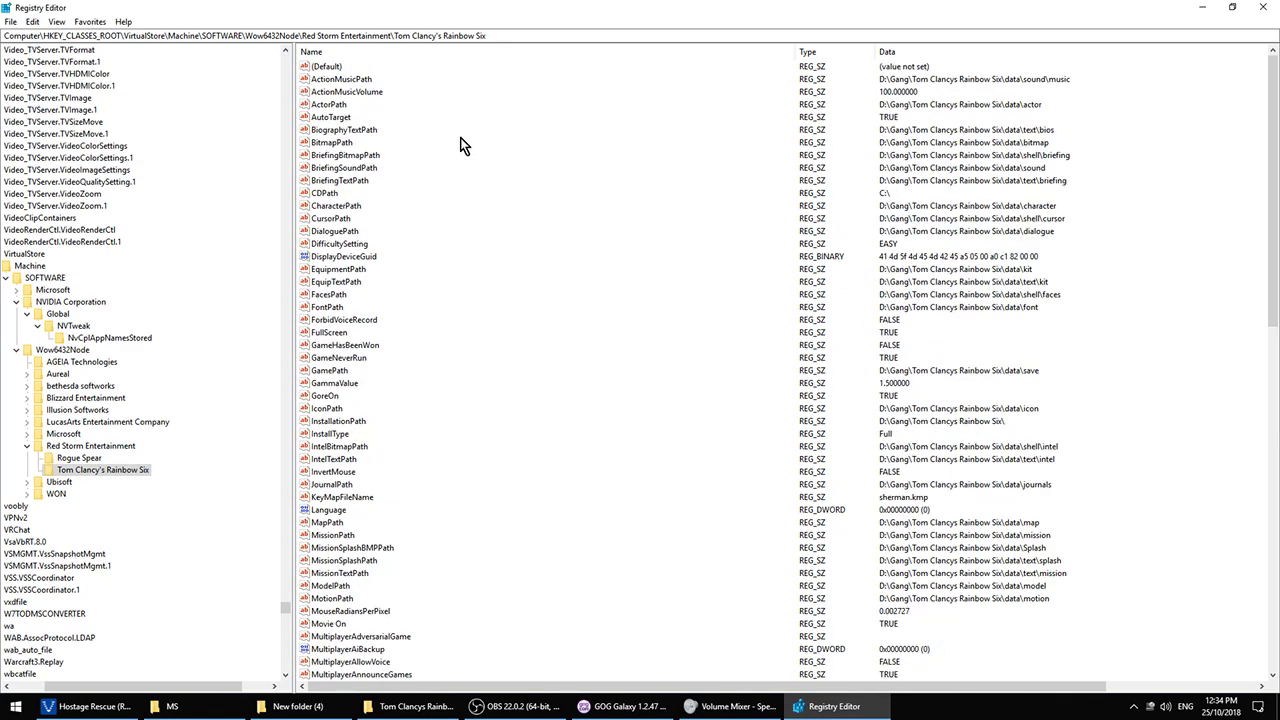
Step: Set the FullScreen value to FALSE
{"action": "left_click", "coordinate": [328, 294]}
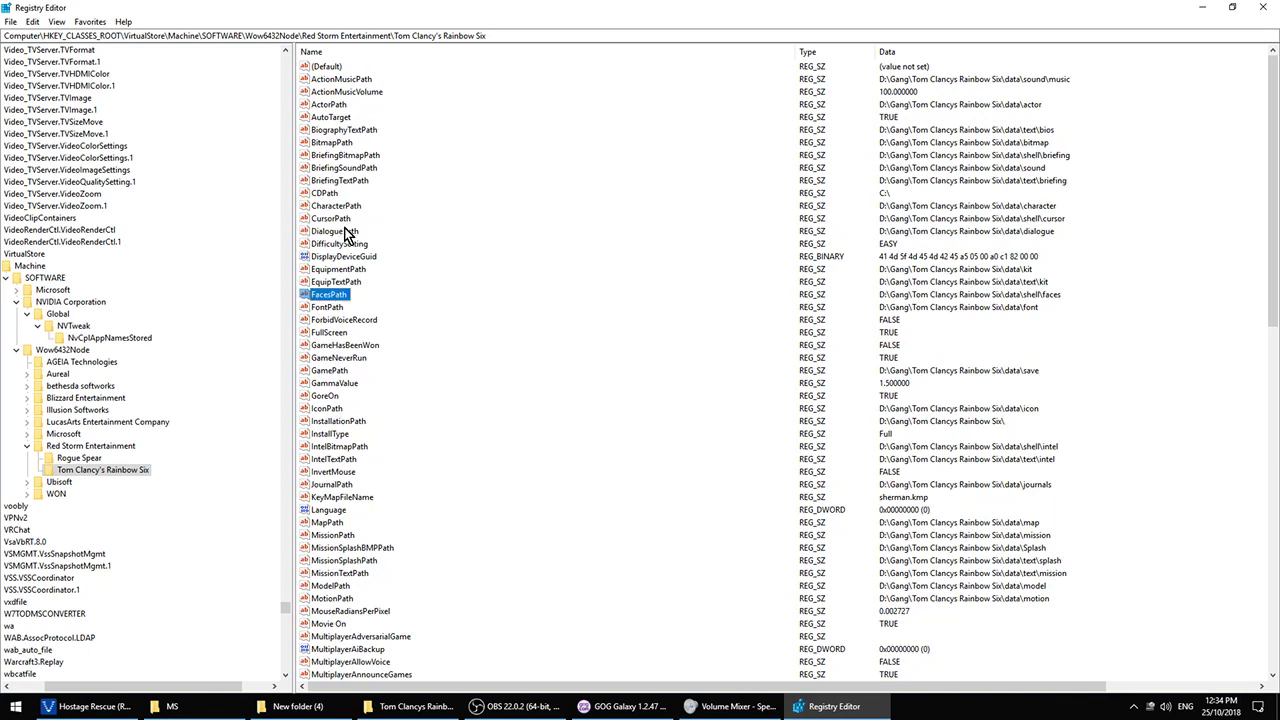
{"action": "double_click", "coordinate": [328, 332]}
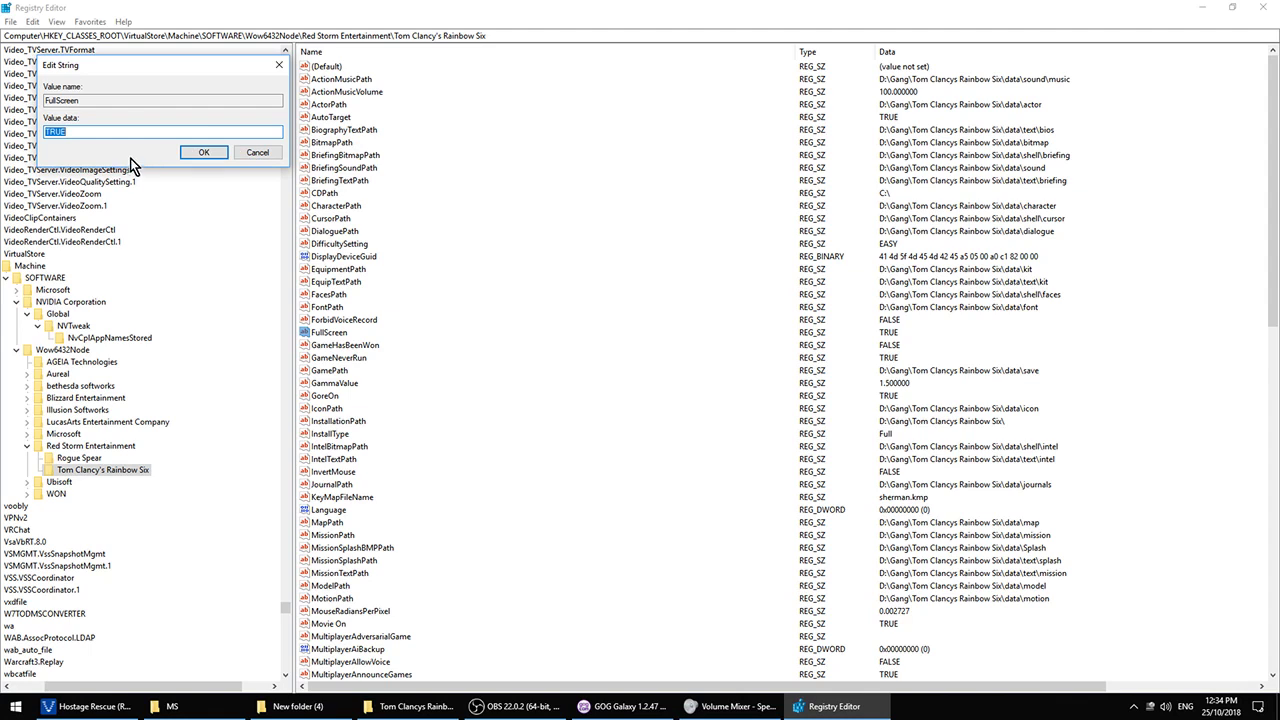
{"action": "type", "text": "F"}
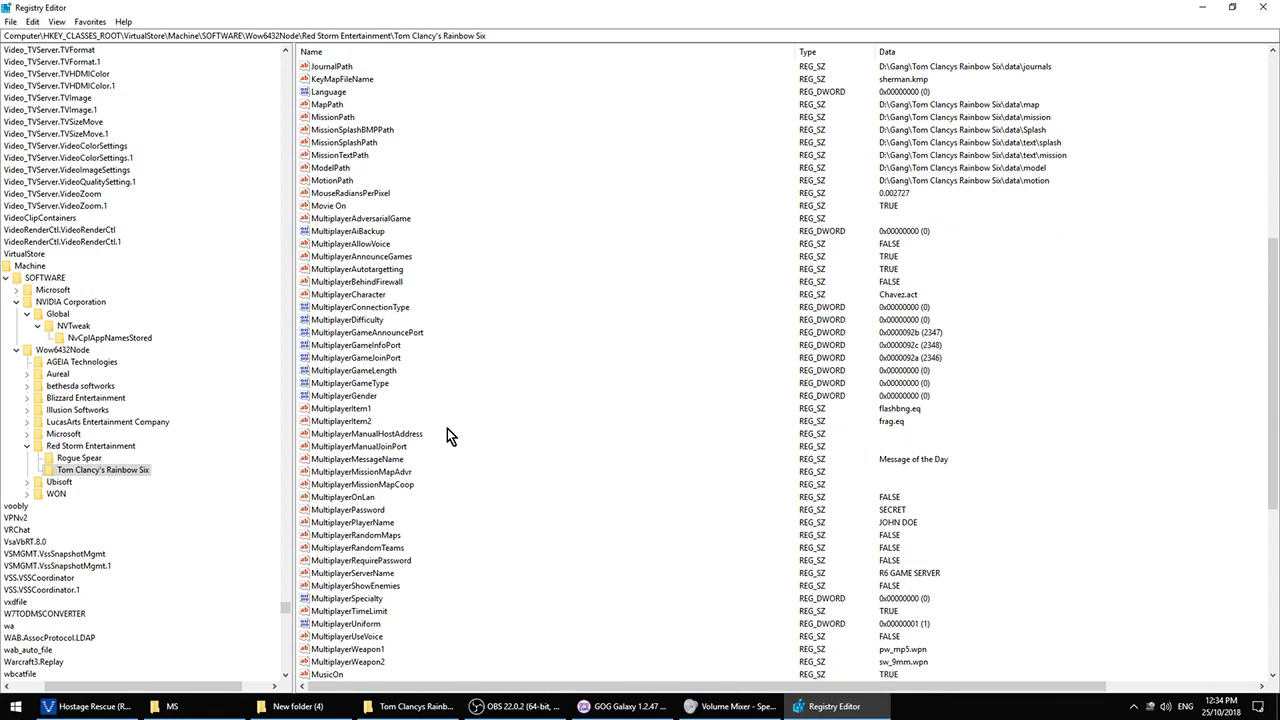
{"action": "scroll", "scroll_direction": "down", "scroll_amount": 3}
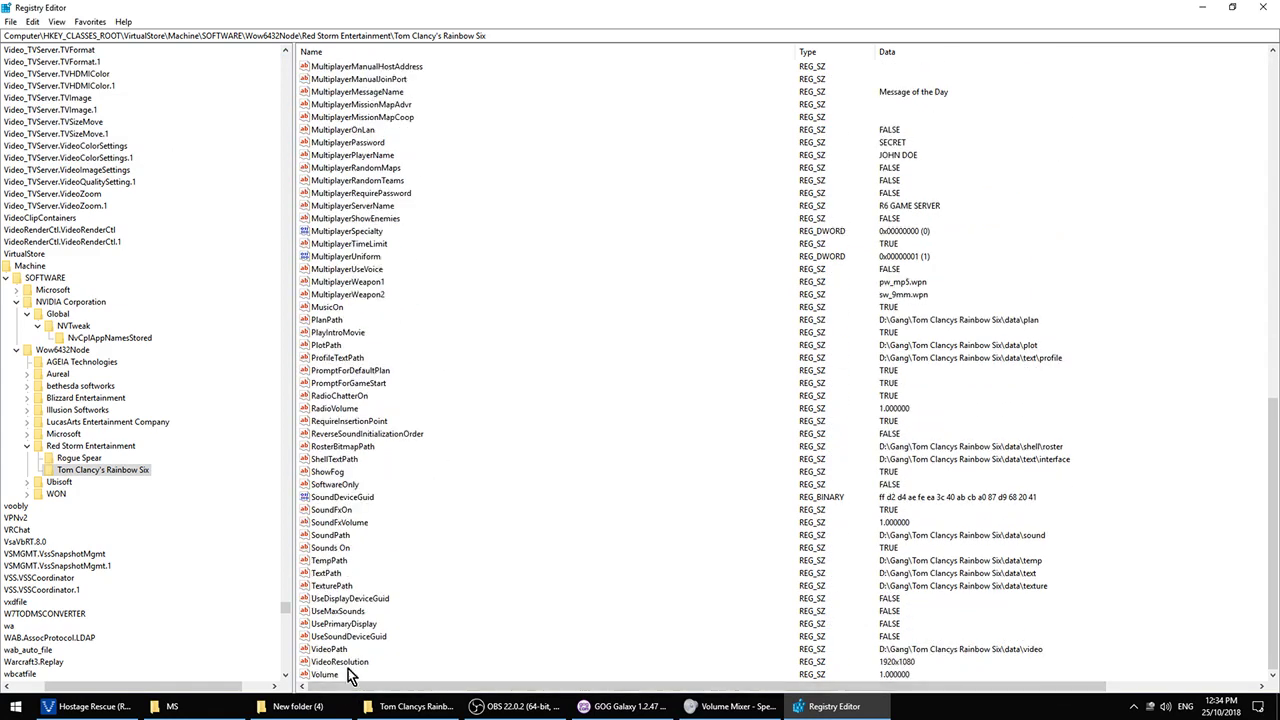
Step: Set VideoResolution to 1600x900 and minimize Registry Editor to reach the game folder
{"action": "double_click", "coordinate": [340, 660]}
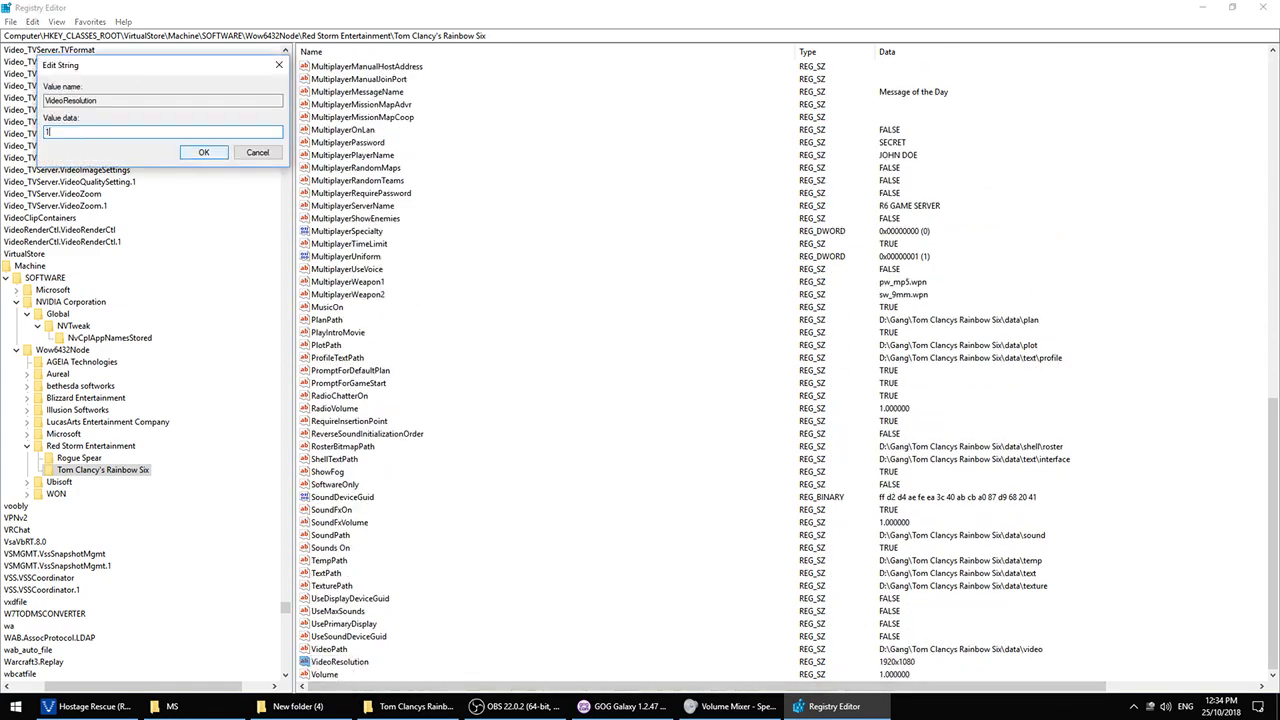
{"action": "type", "text": "16000x9"}
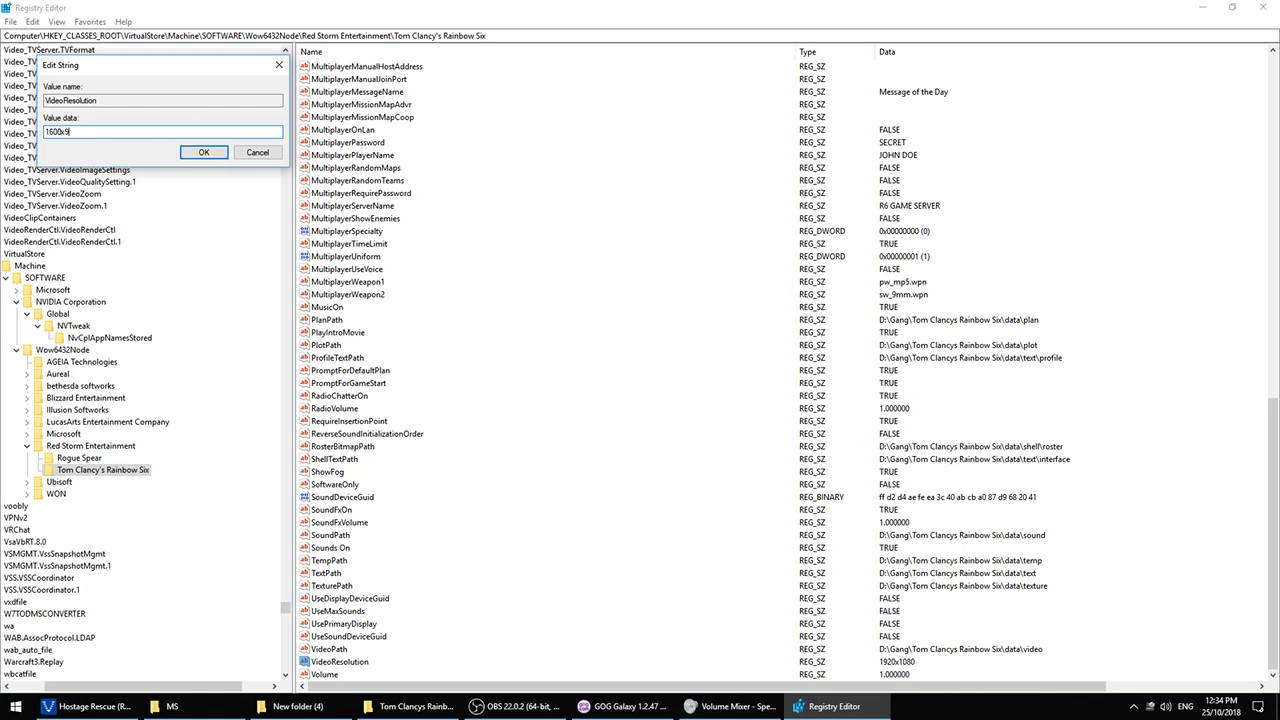
{"action": "left_click", "coordinate": [204, 152]}
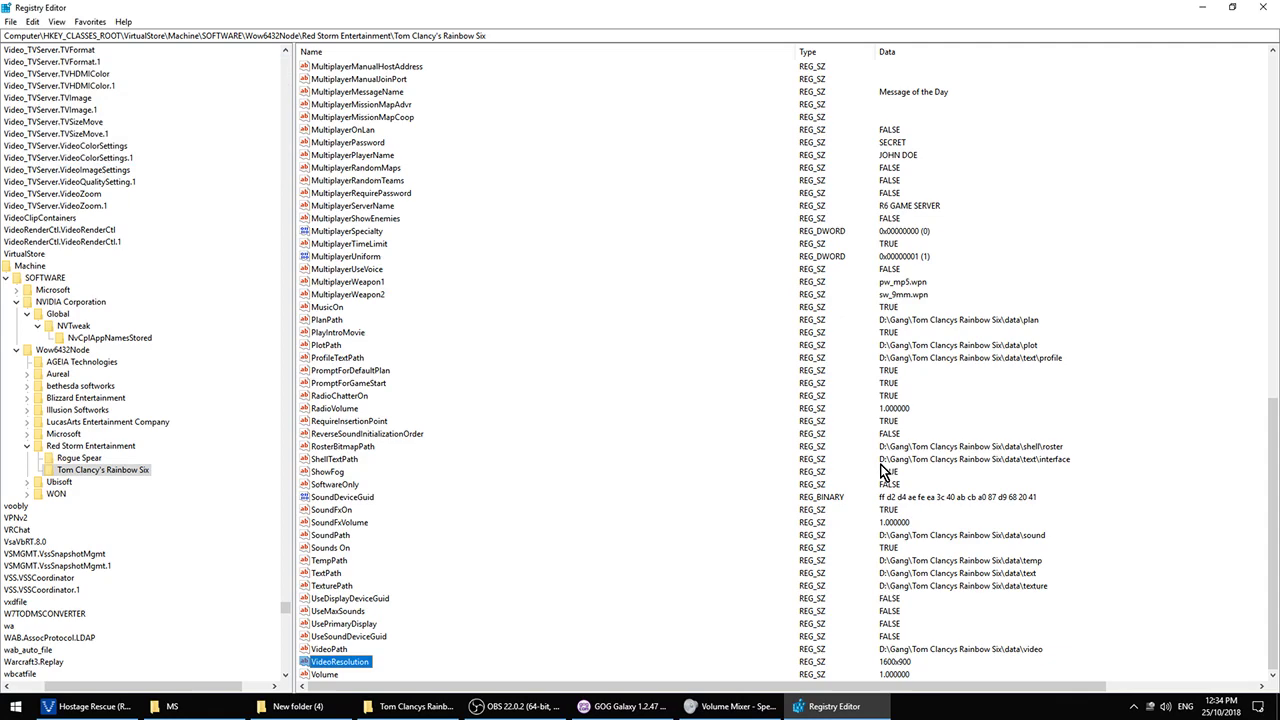
{"action": "left_click", "coordinate": [416, 706]}
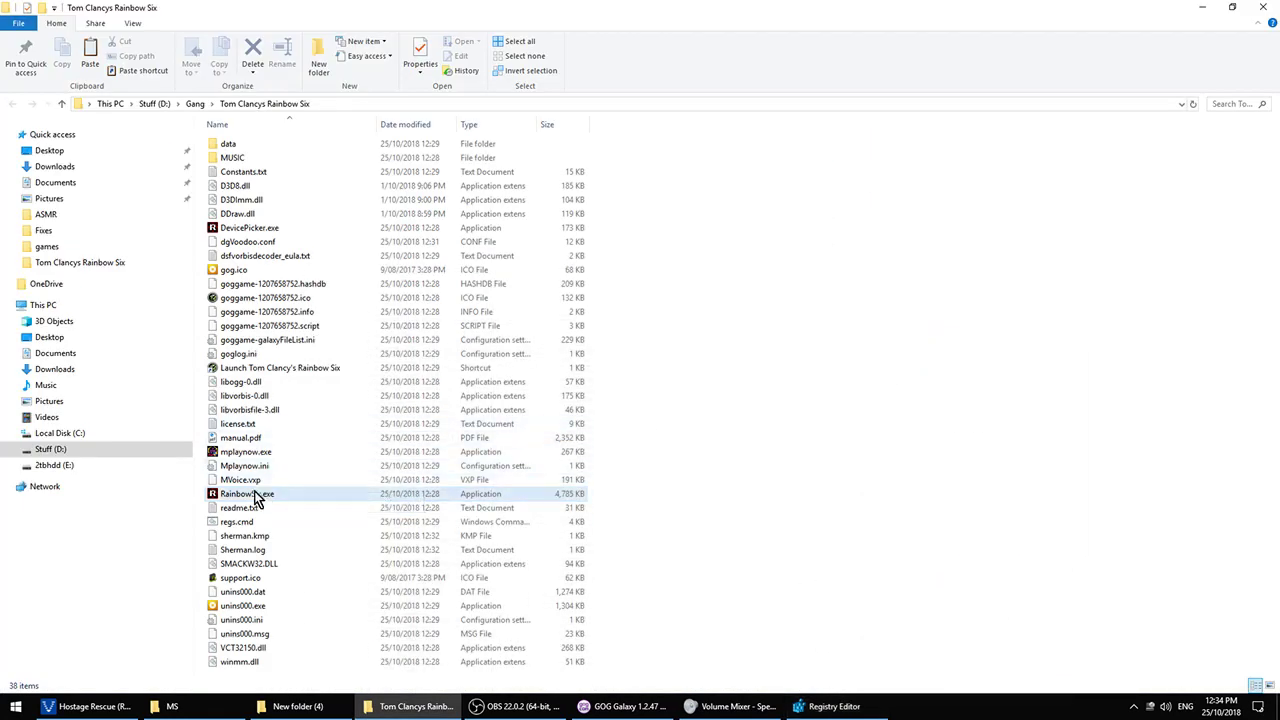
Step: Launch RainbowSix.exe windowed and start the Shooting Range I tutorial mission from the Training menu
{"action": "double_click", "coordinate": [248, 494]}
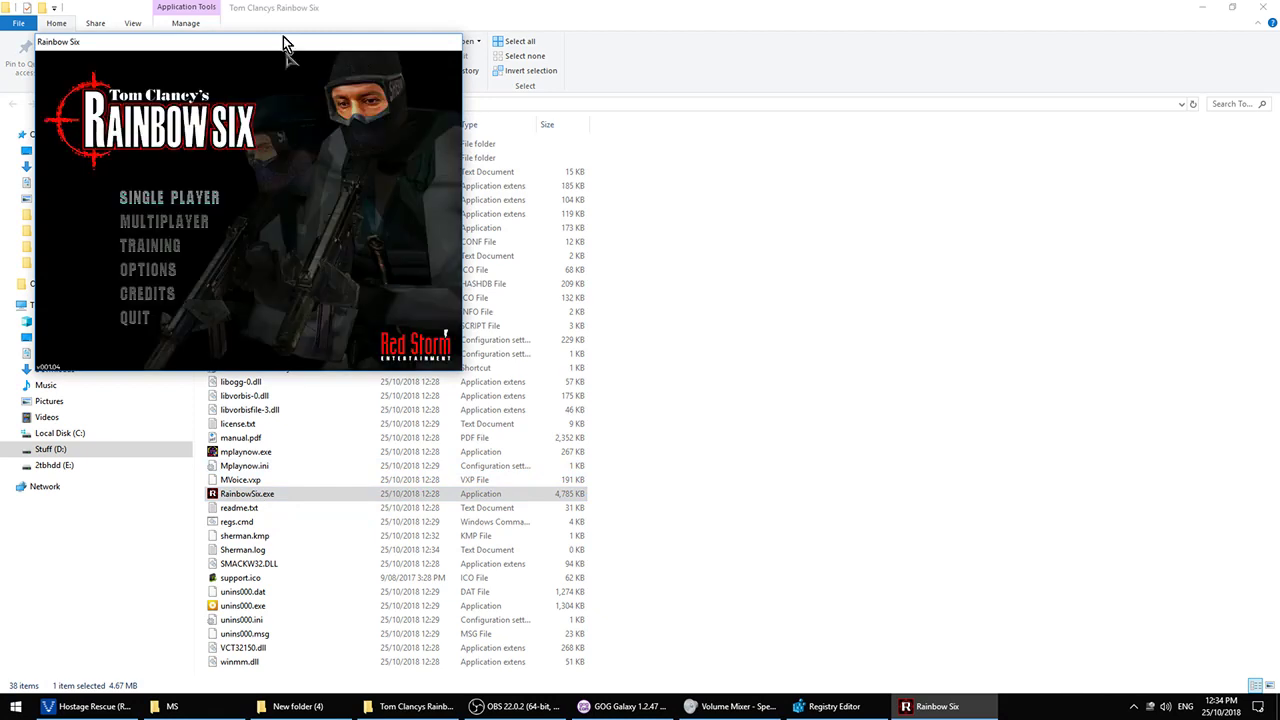
{"action": "mouse_move", "coordinate": [164, 256]}
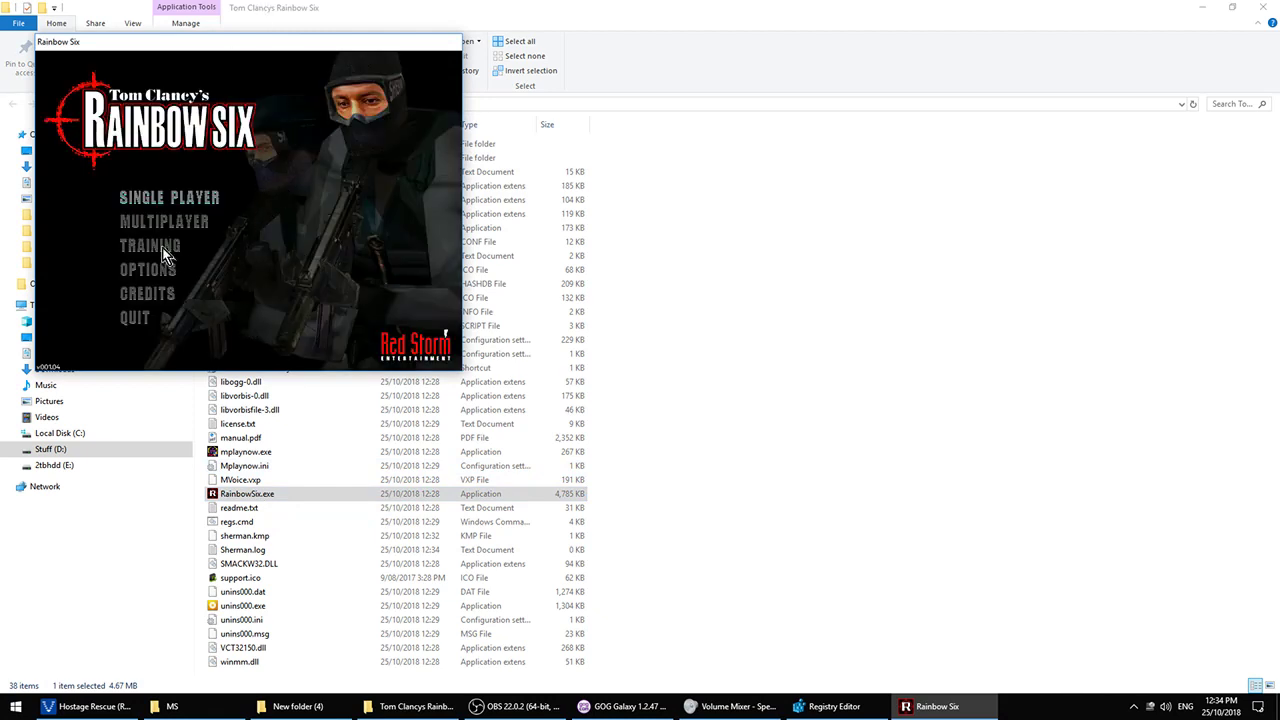
{"action": "left_click", "coordinate": [150, 246]}
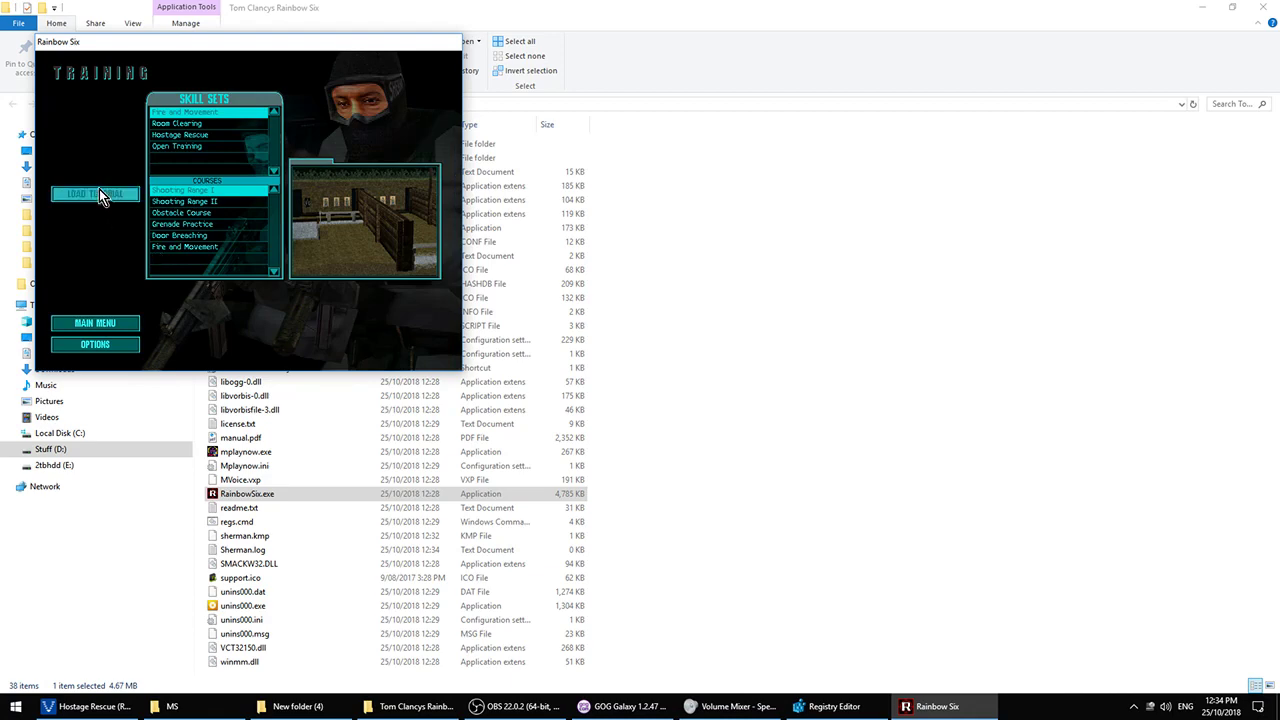
{"action": "left_click", "coordinate": [96, 192]}
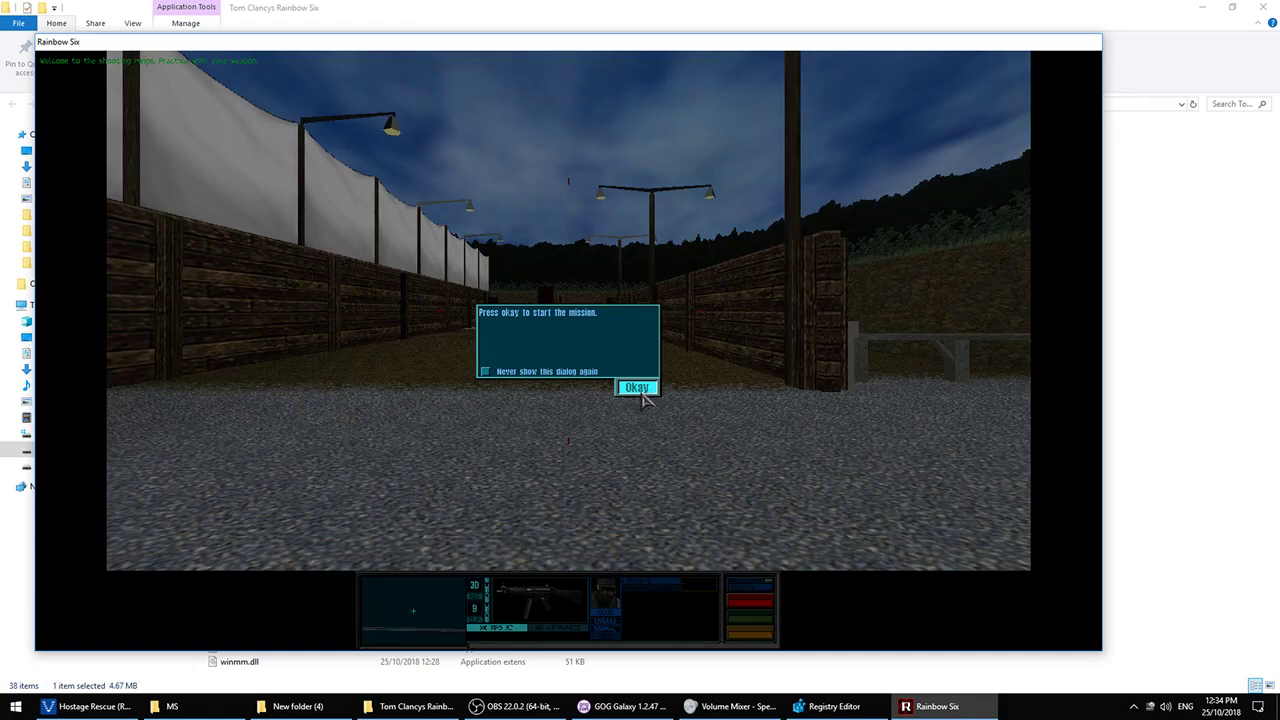
{"action": "left_click", "coordinate": [636, 388]}
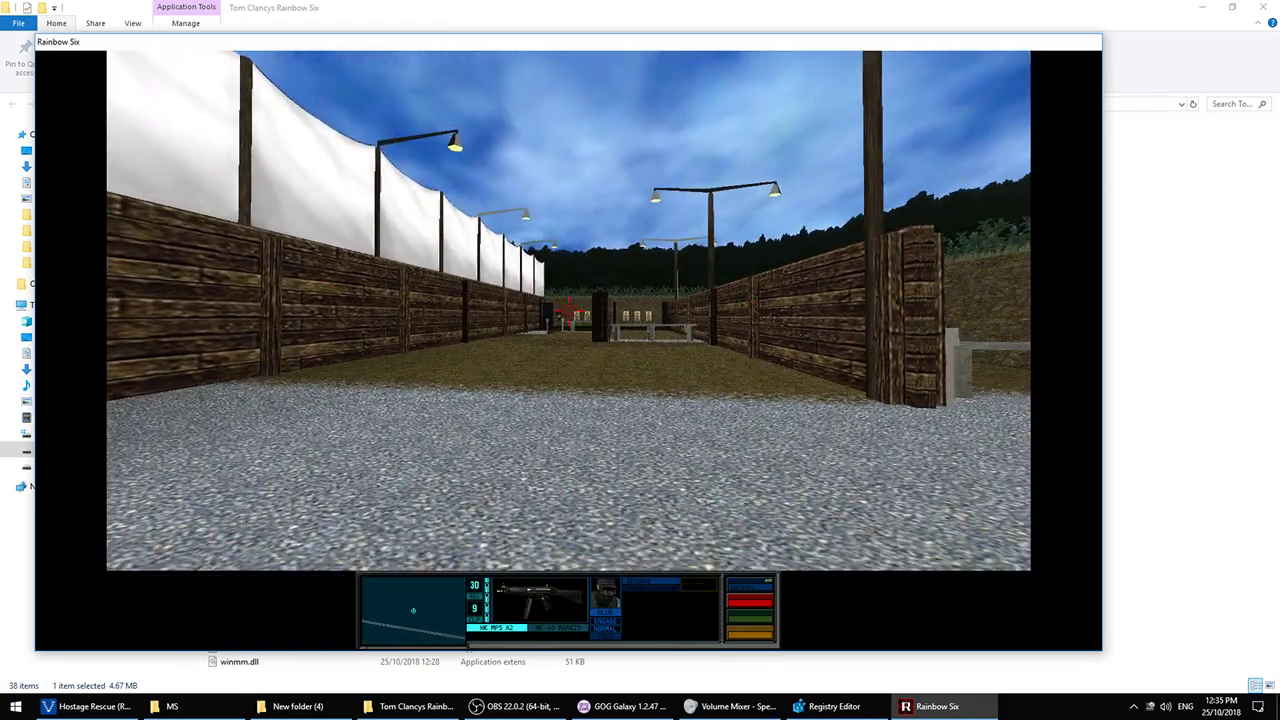